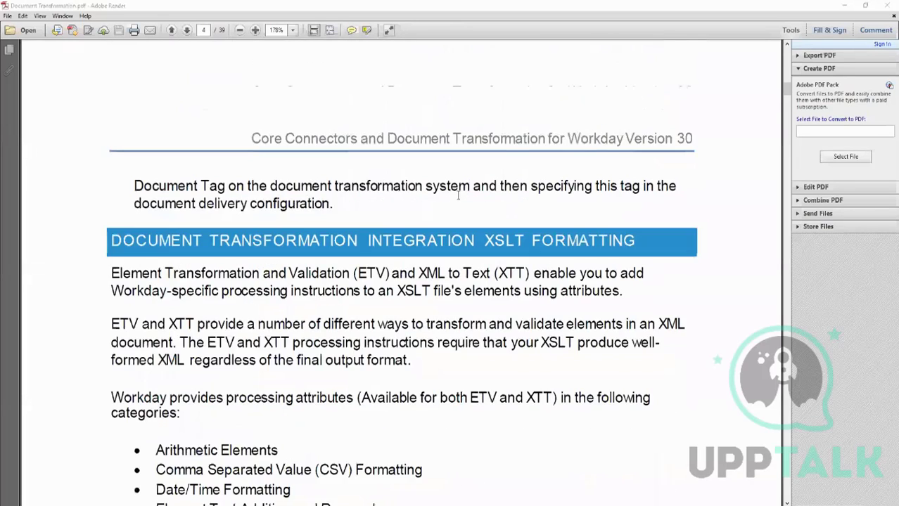
- Scroll through the ETV/XTT usage section and briefly highlight the ETV and XTT names
scroll("down", 3)
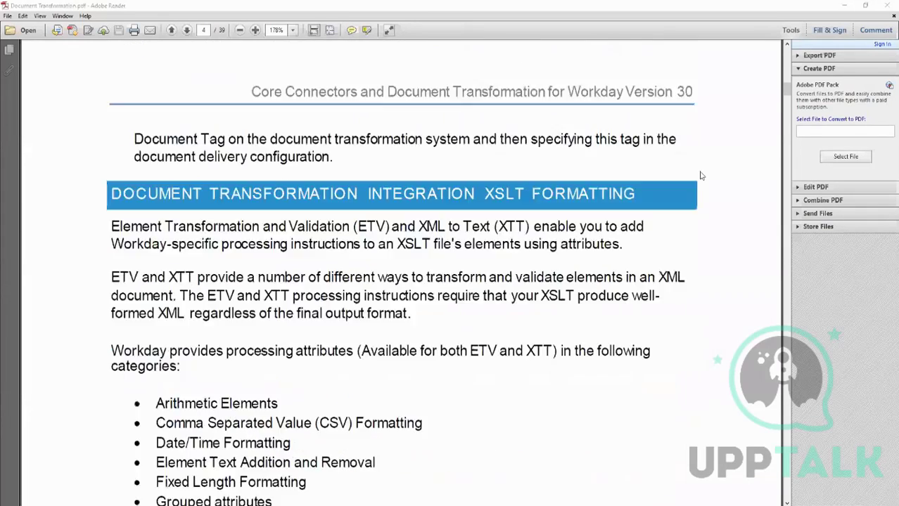
scroll("down", 3)
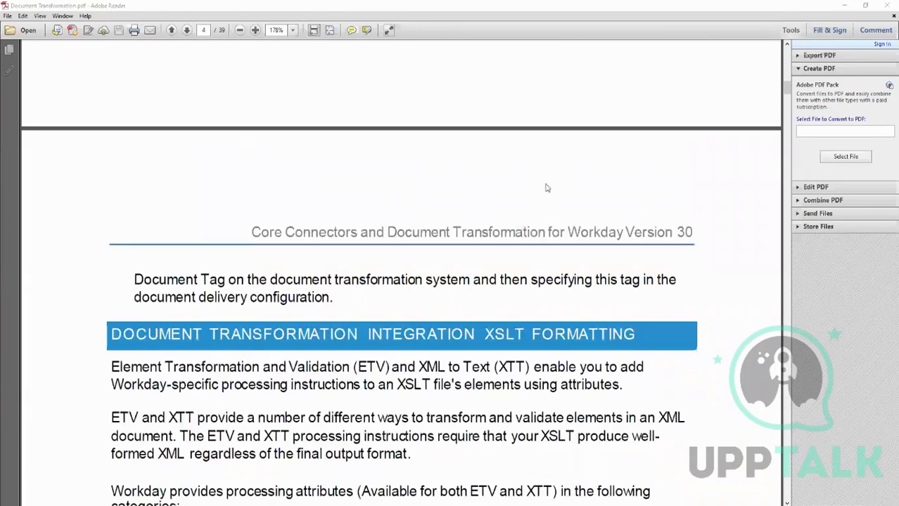
mouse_move(536, 183)
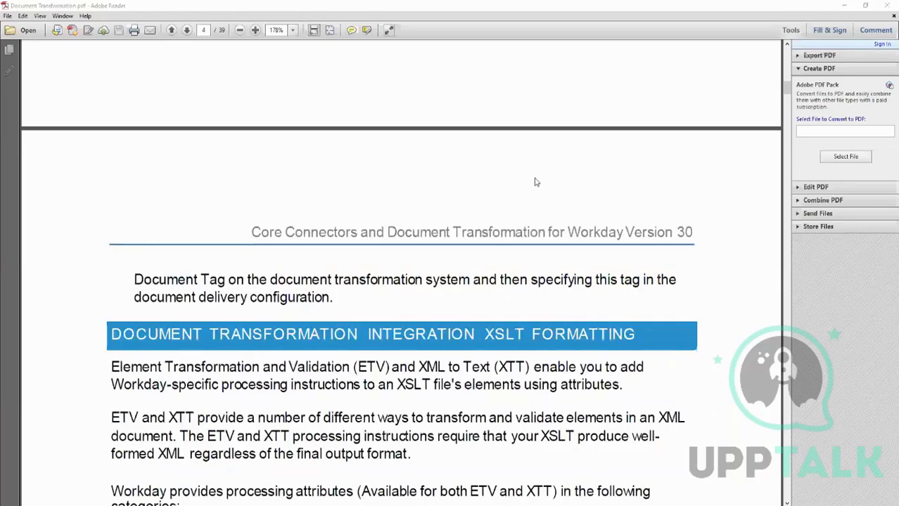
mouse_move(622, 208)
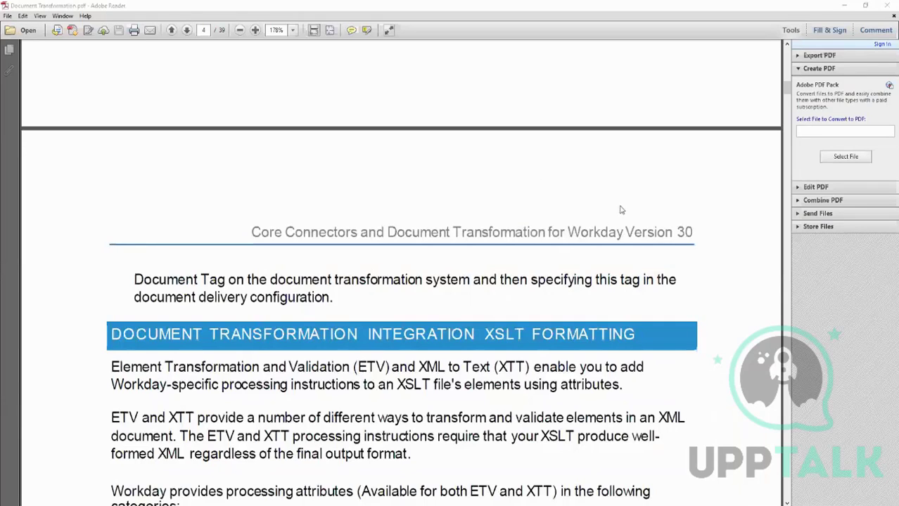
scroll("down", 3)
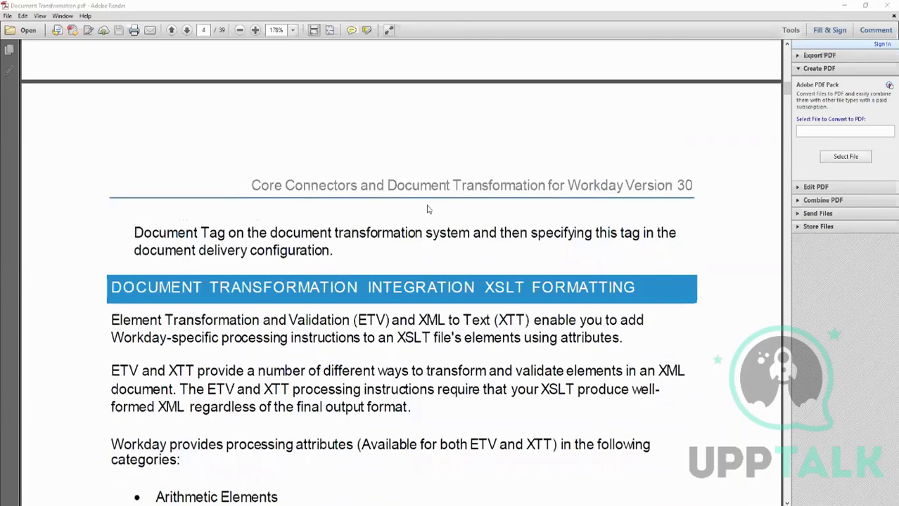
scroll("down", 3)
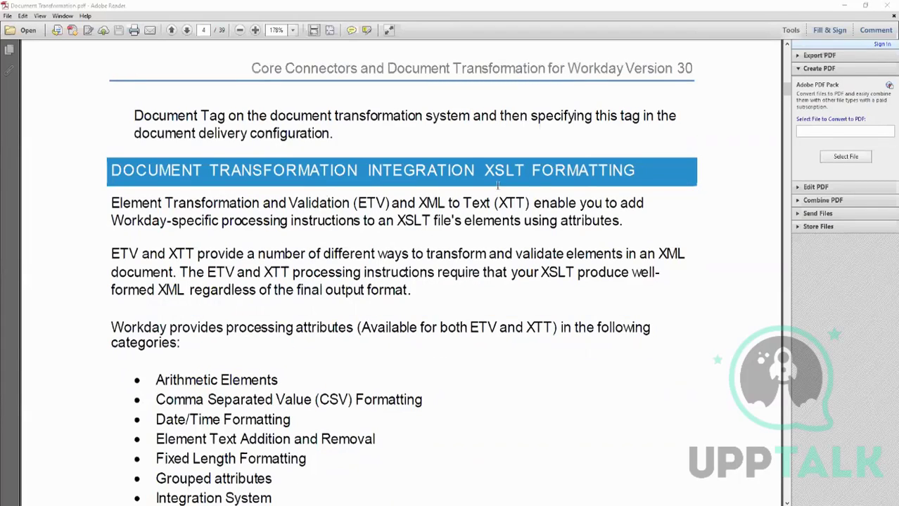
left_click_drag(288, 203, 531, 203)
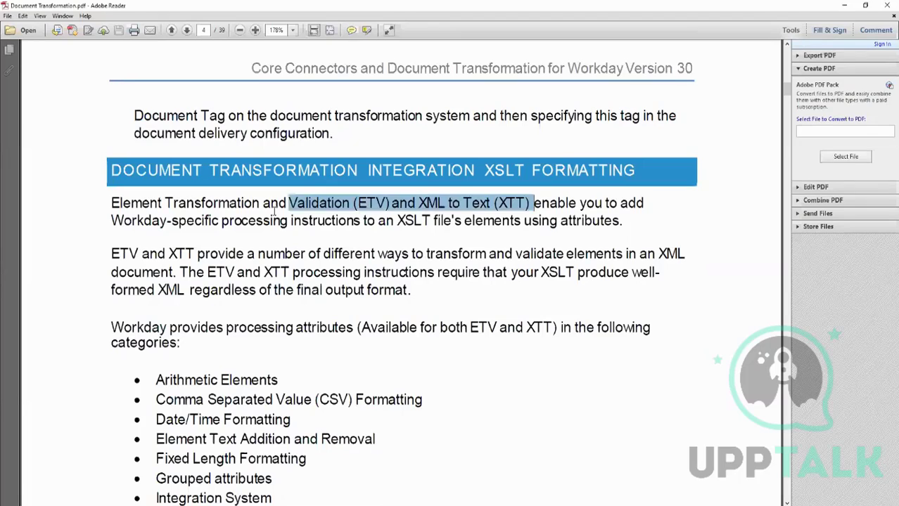
left_click(307, 253)
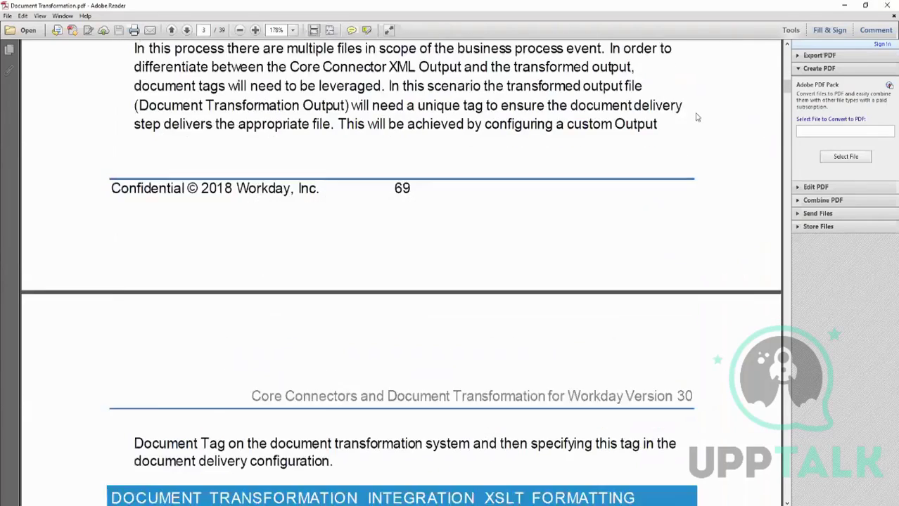
- Highlight the sentence introducing ETV and XTT while reading further down
scroll("down", 3)
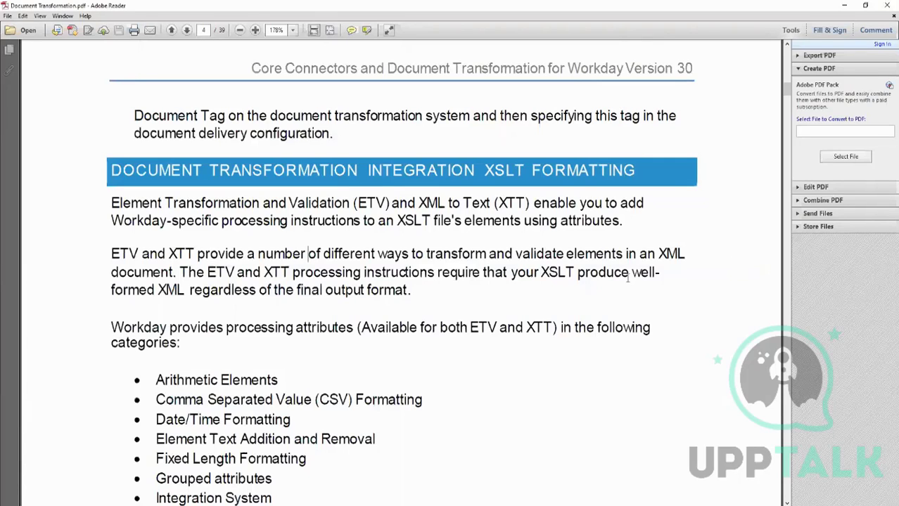
scroll("down", 3)
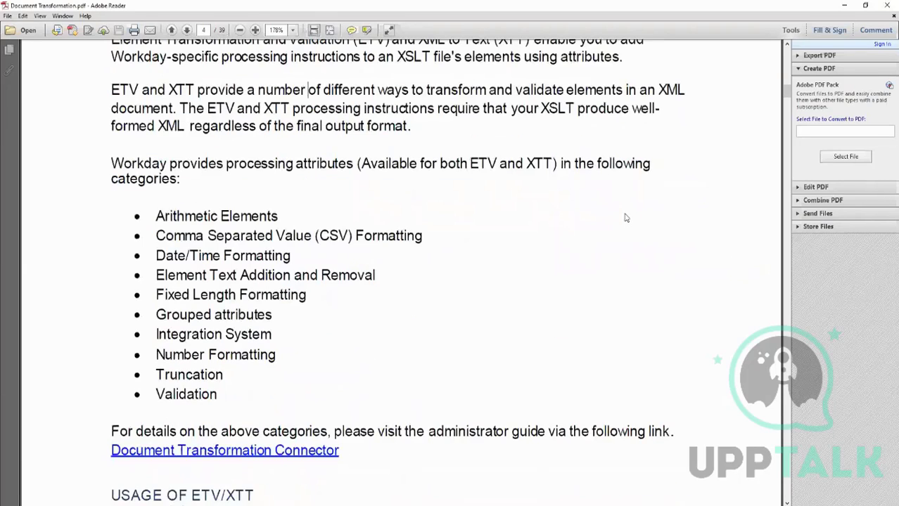
mouse_move(627, 217)
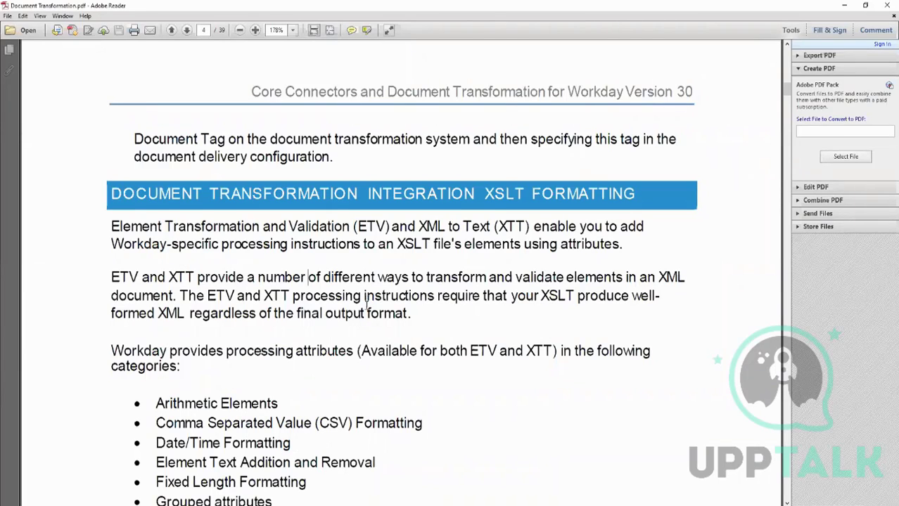
mouse_move(239, 207)
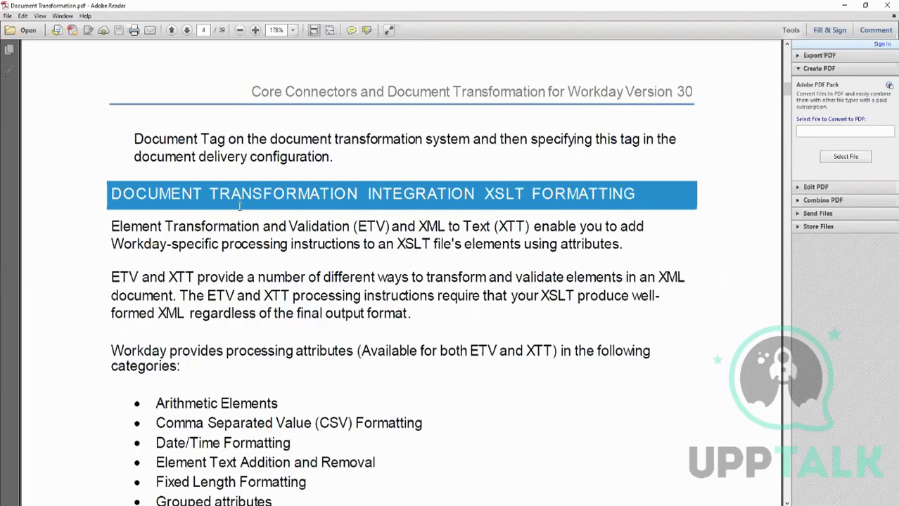
double_click(154, 194)
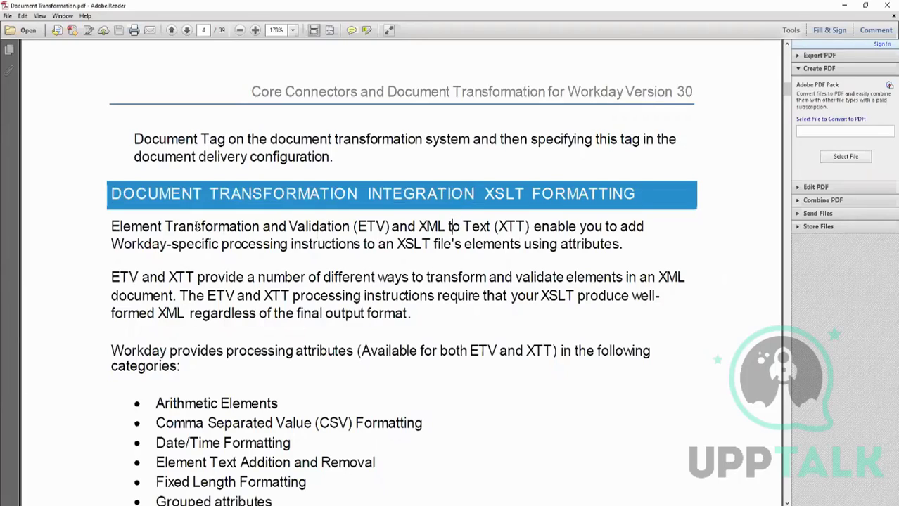
left_click_drag(165, 225, 616, 225)
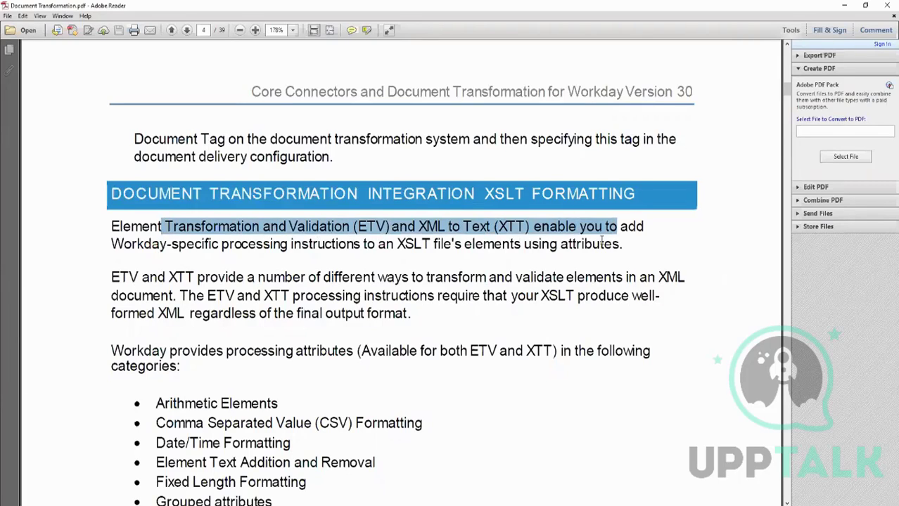
mouse_move(462, 263)
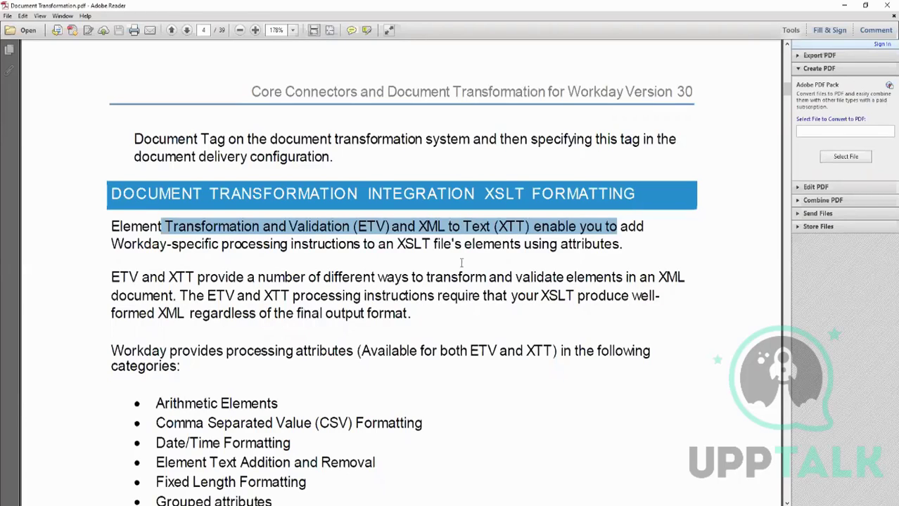
mouse_move(438, 276)
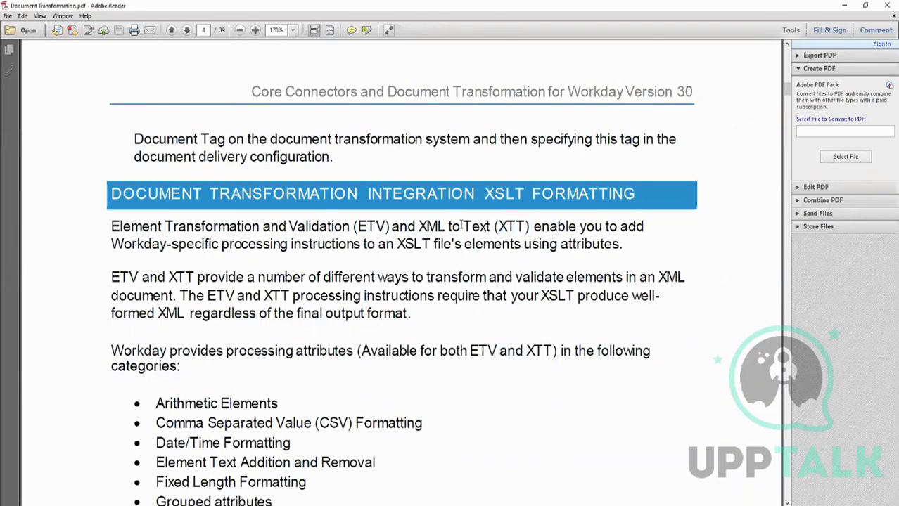
left_click_drag(420, 225, 523, 225)
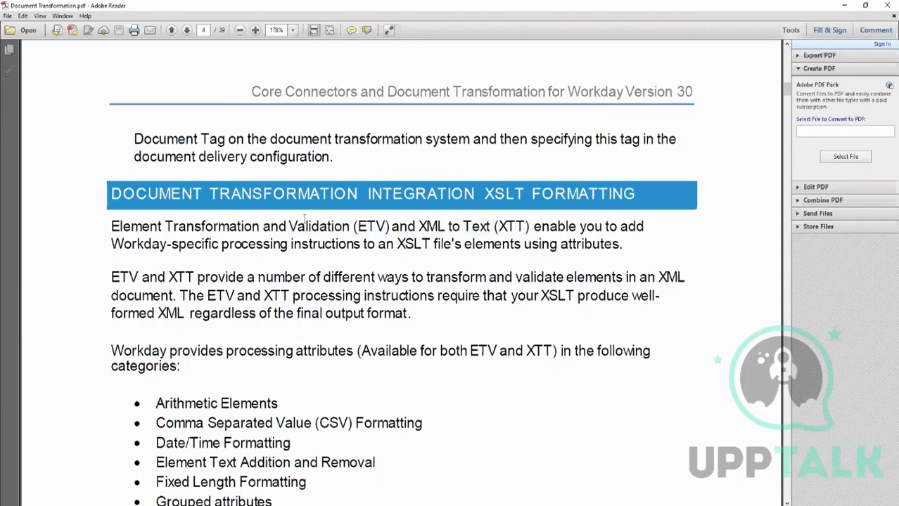
mouse_move(421, 244)
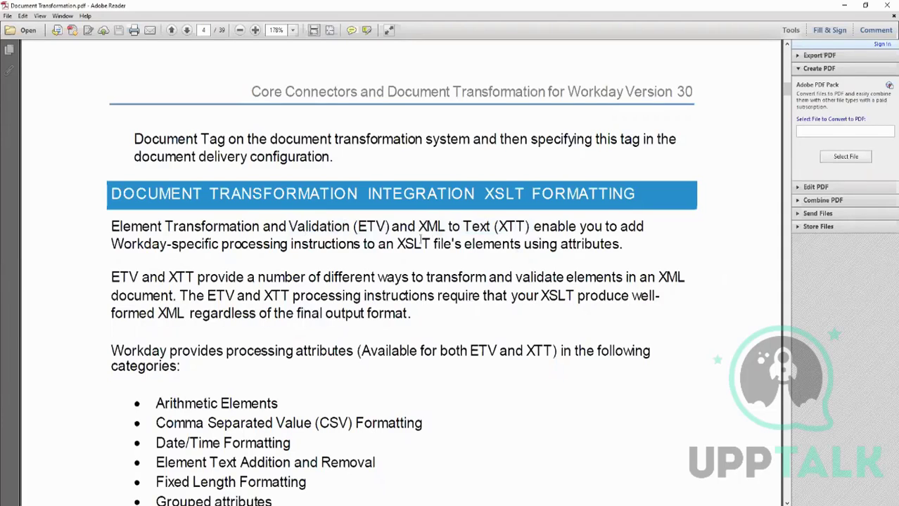
mouse_move(400, 284)
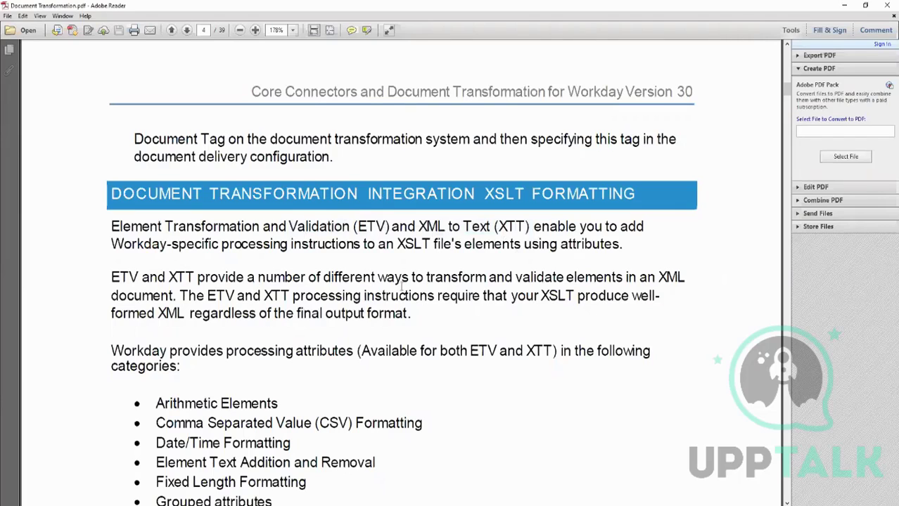
- Highlight the list of processing attribute categories, clear it, and continue to the next page
scroll("down", 3)
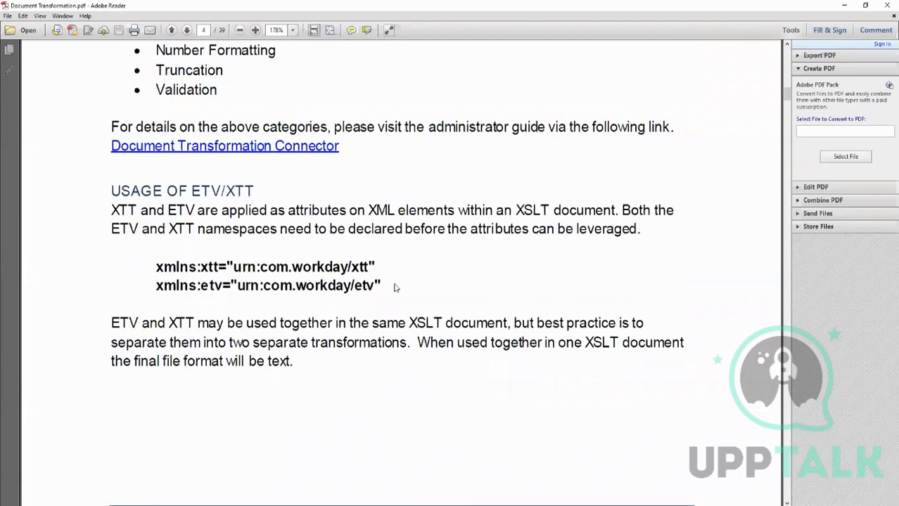
left_click_drag(154, 267, 380, 285)
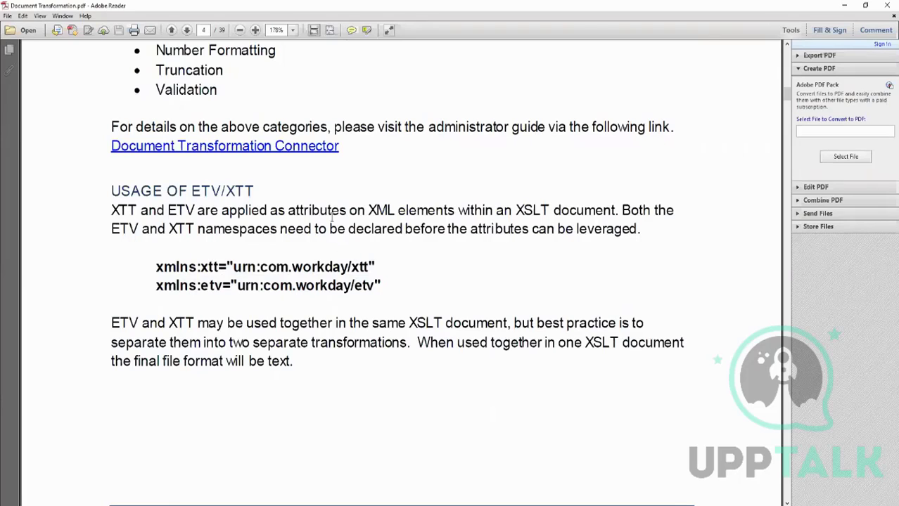
scroll("up", 3)
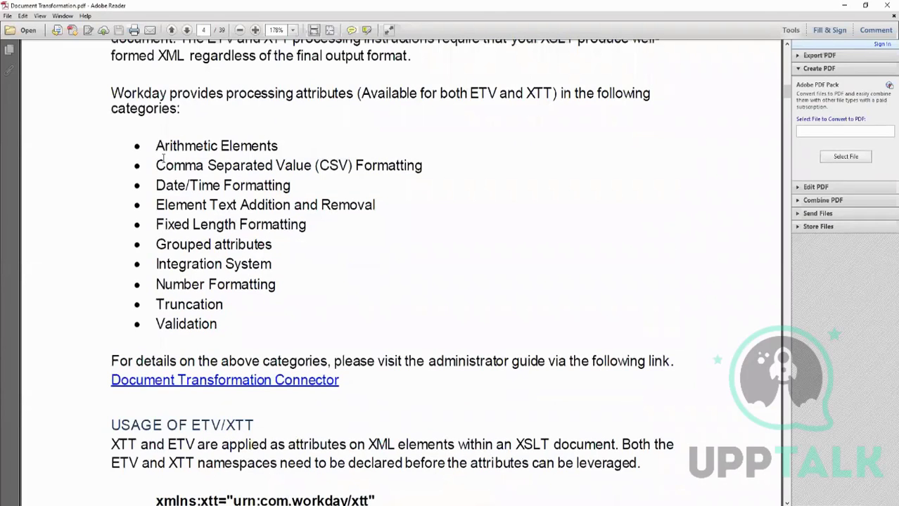
left_click_drag(155, 145, 218, 324)
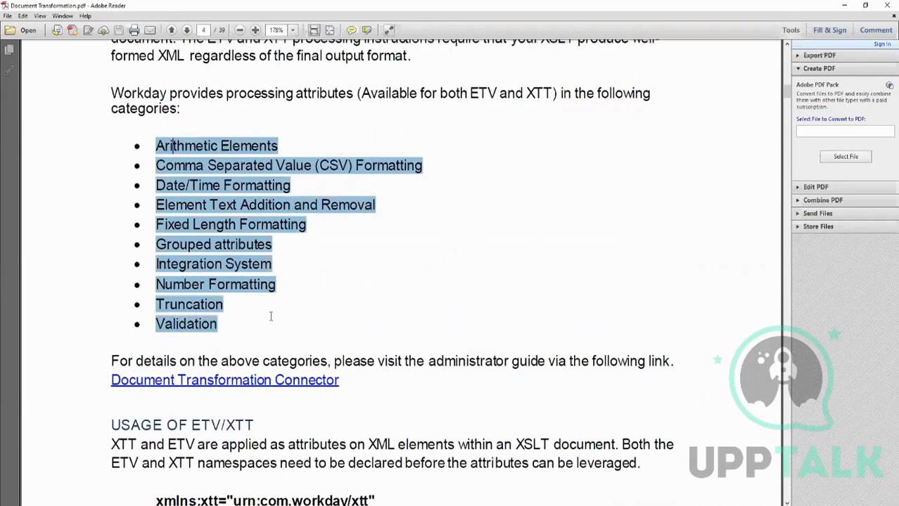
left_click(270, 317)
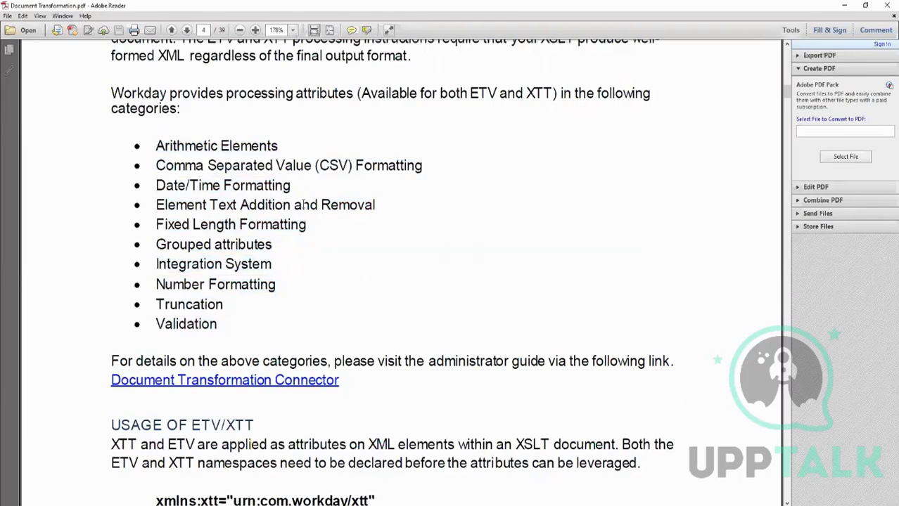
mouse_move(434, 205)
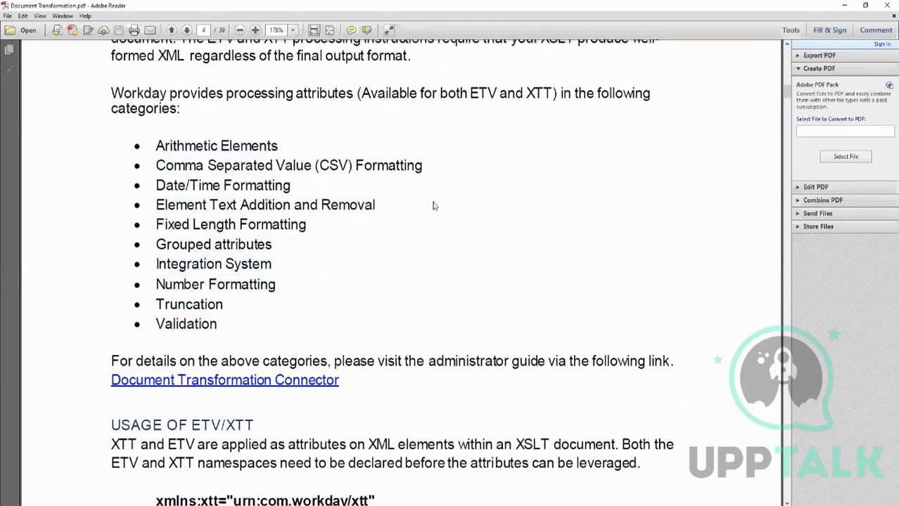
scroll("down", 3)
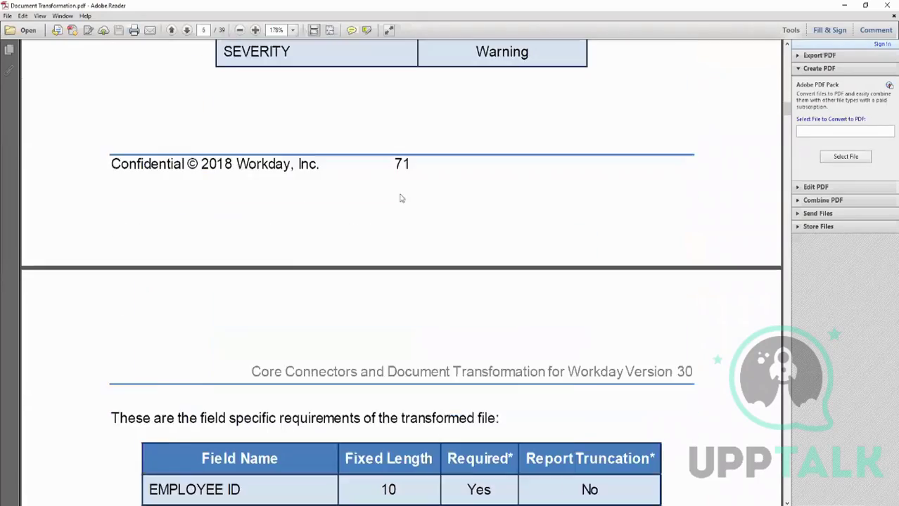
- Scroll to the descriptions of align, fixedLength, required, severity and truncation attributes
scroll("down", 3)
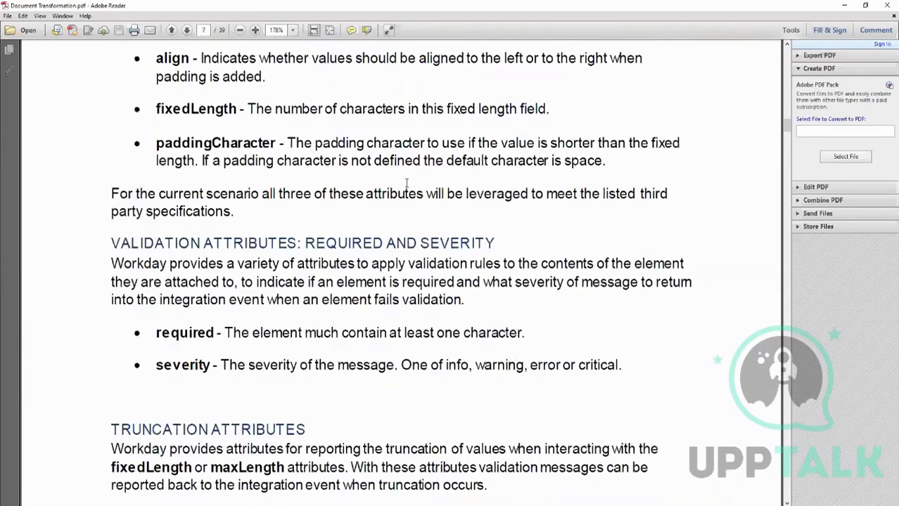
scroll("down", 3)
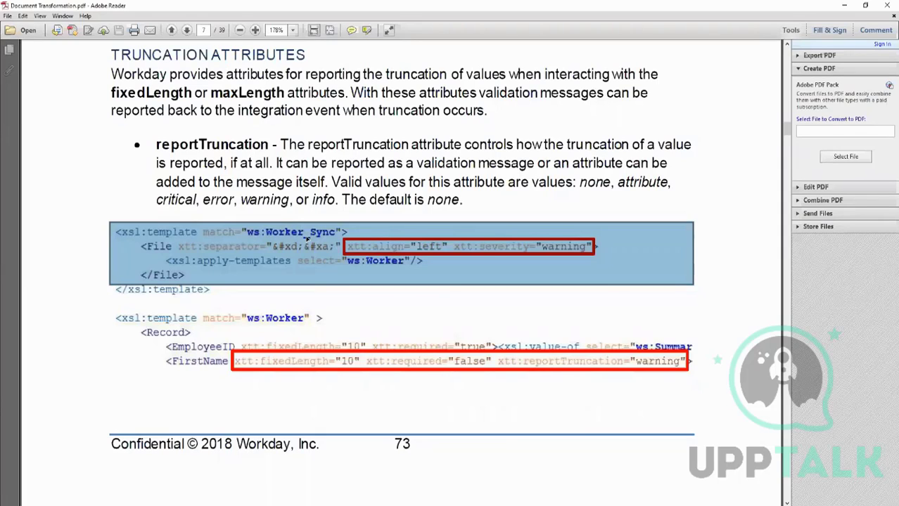
mouse_move(434, 245)
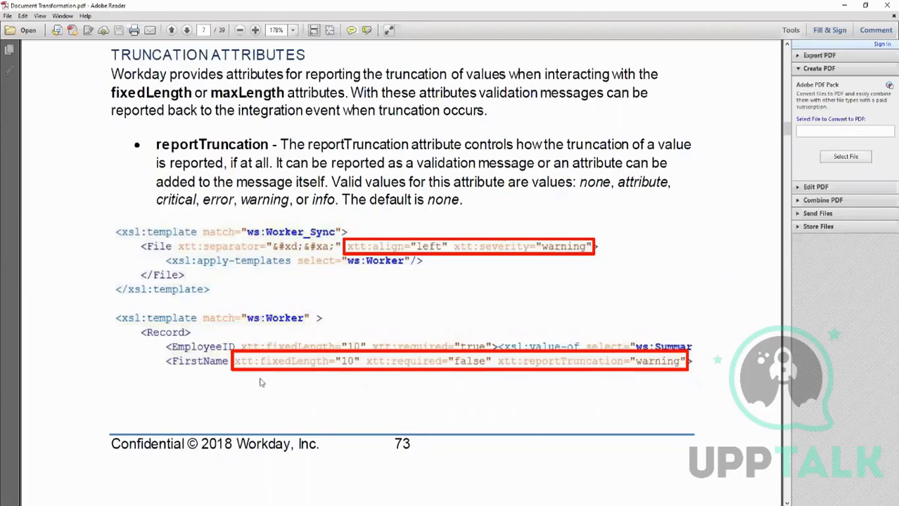
scroll("down", 3)
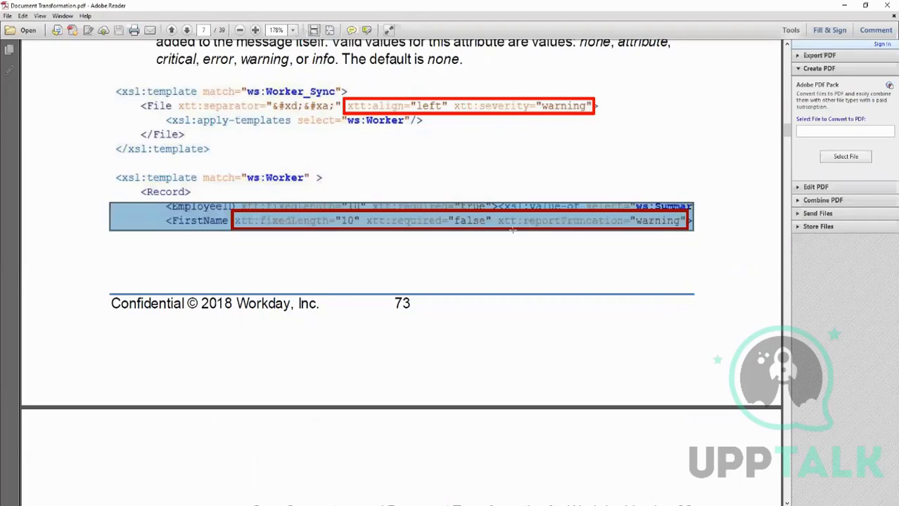
left_click(488, 225)
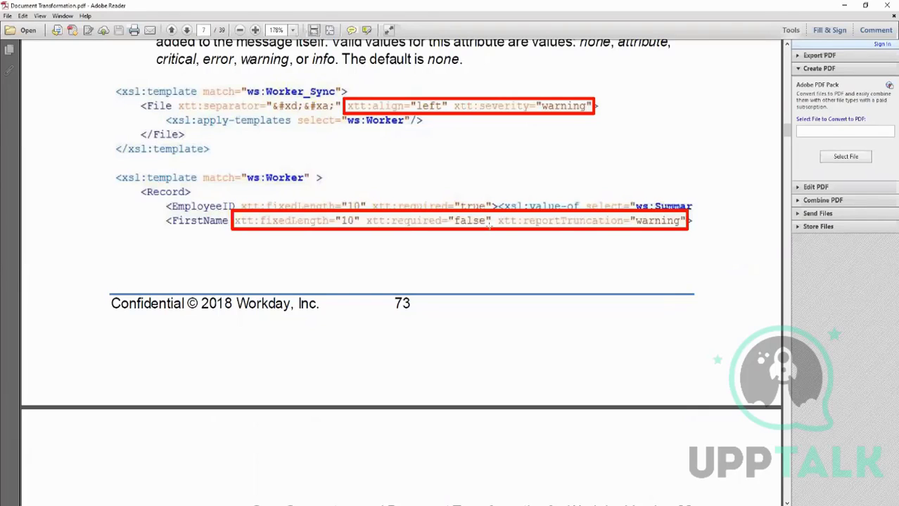
left_click_drag(166, 206, 691, 225)
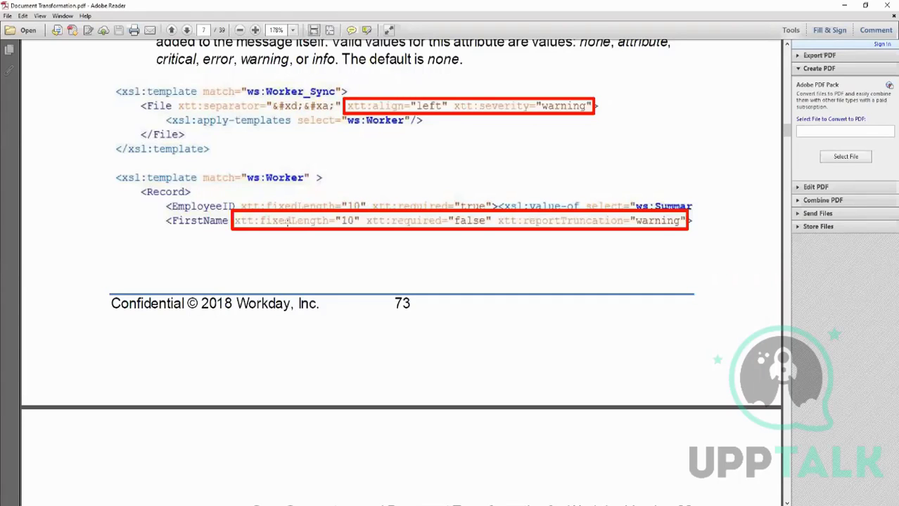
mouse_move(344, 232)
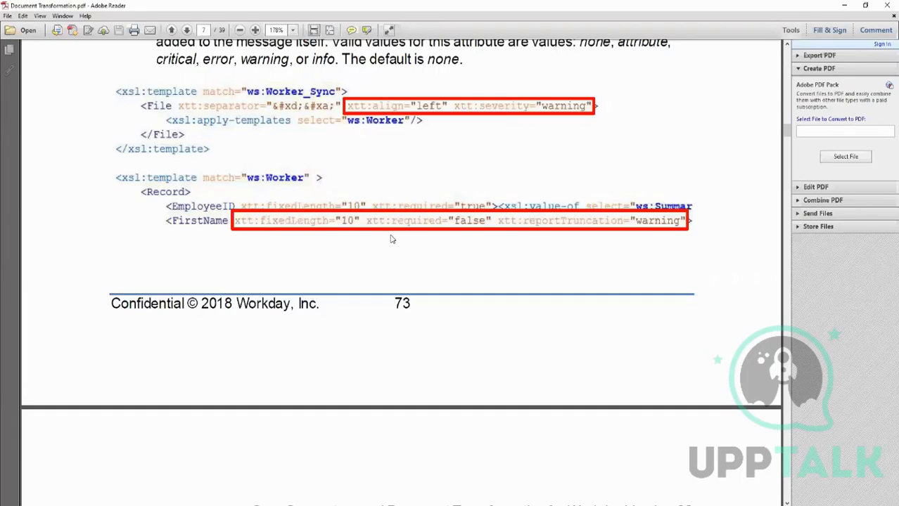
mouse_move(511, 223)
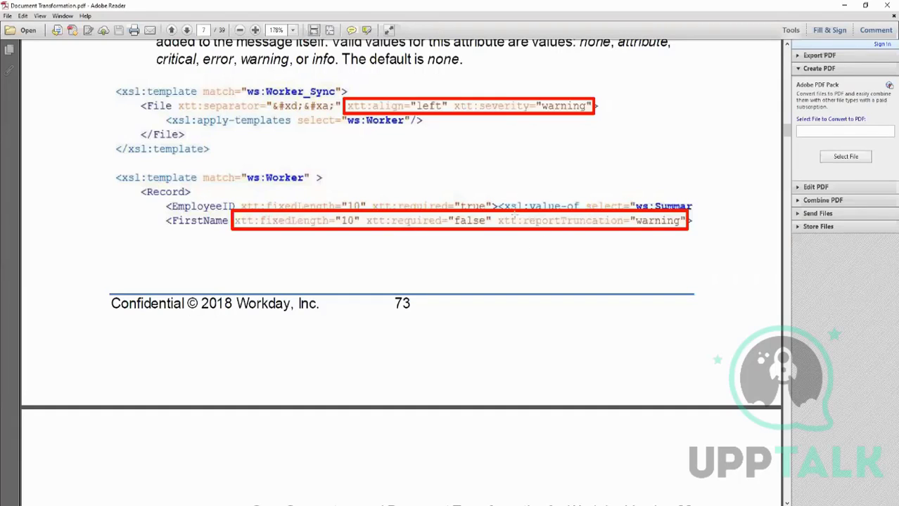
left_click_drag(499, 219, 692, 219)
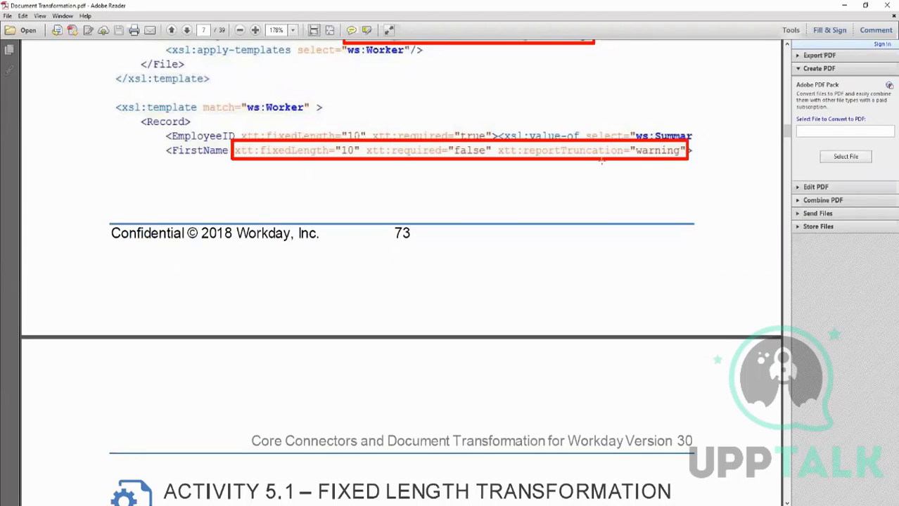
mouse_move(530, 176)
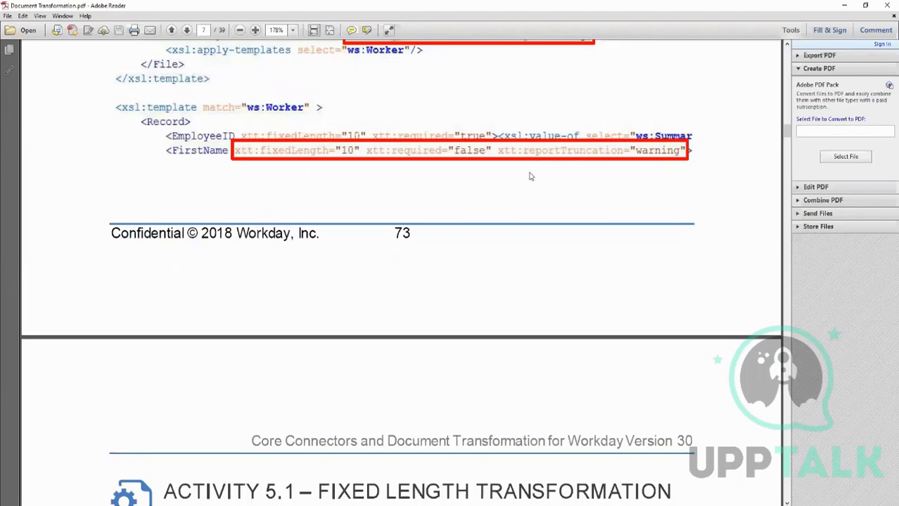
mouse_move(526, 177)
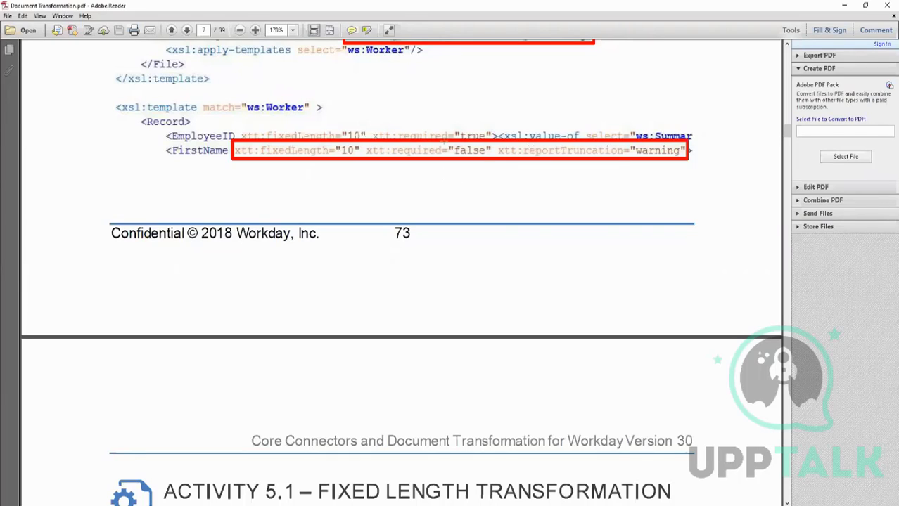
- Scroll down through the Activity 5.1 tasks to the field requirements table
scroll("down", 3)
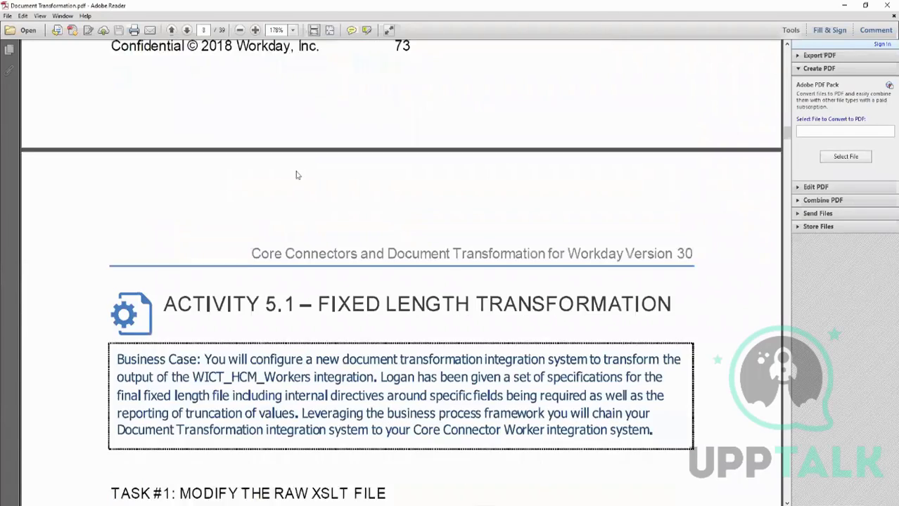
scroll("down", 3)
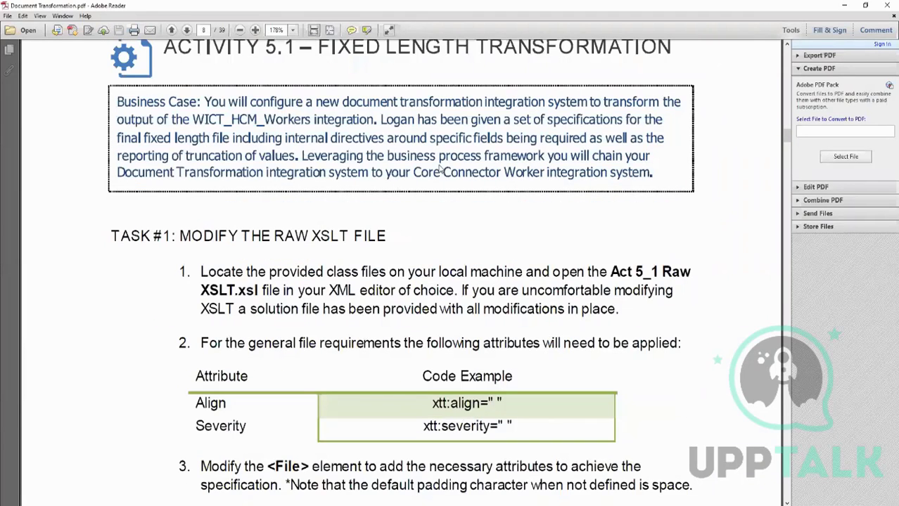
mouse_move(278, 290)
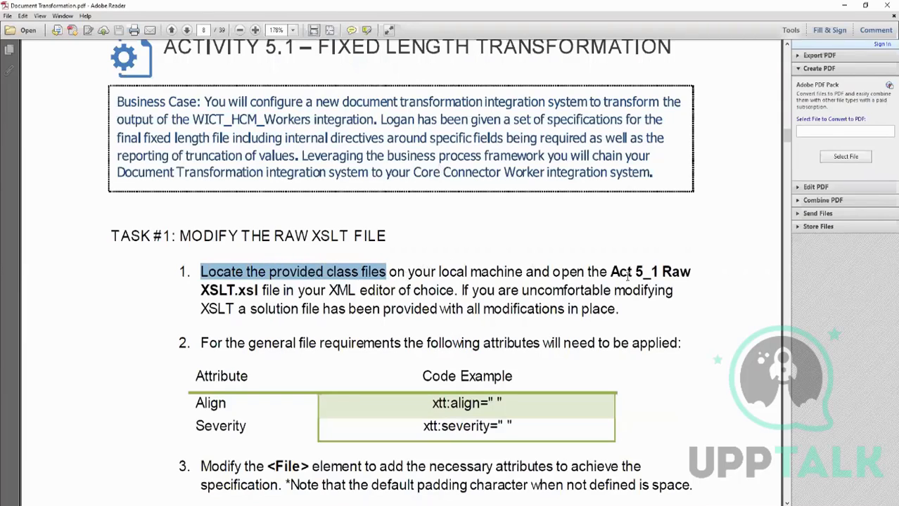
mouse_move(399, 236)
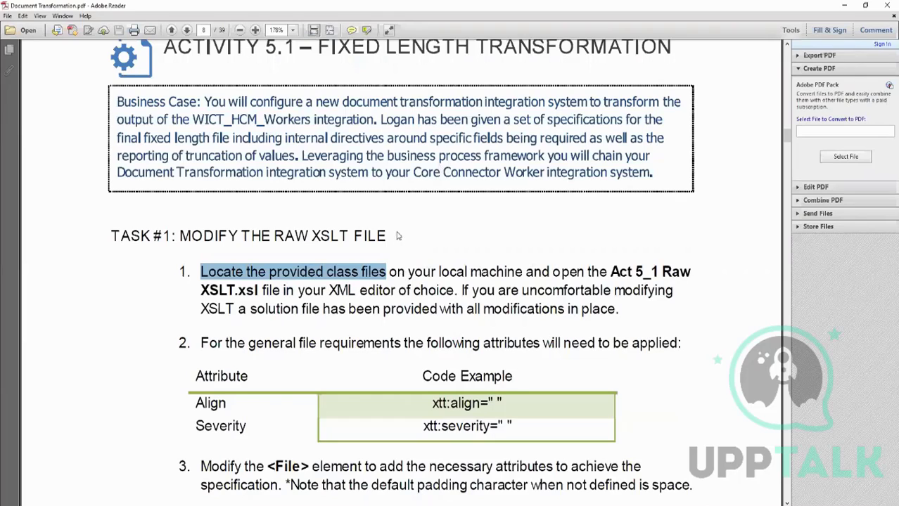
scroll("down", 3)
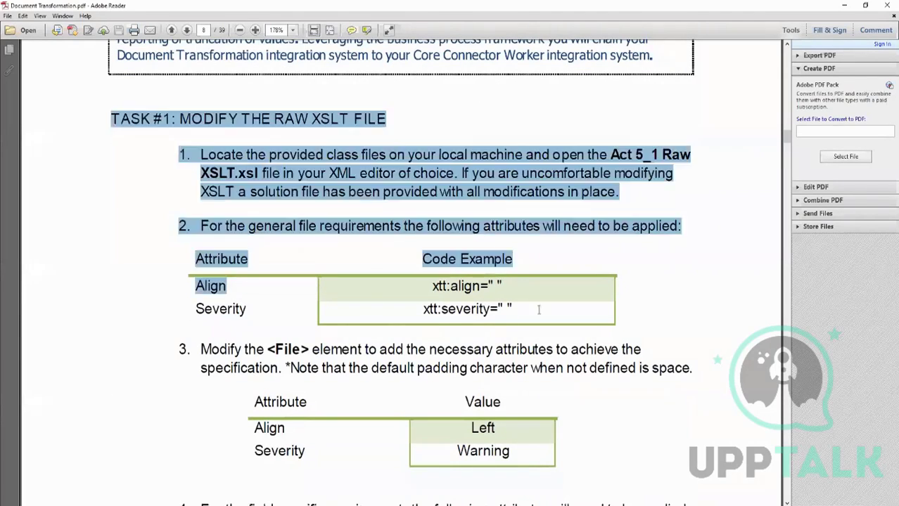
scroll("down", 3)
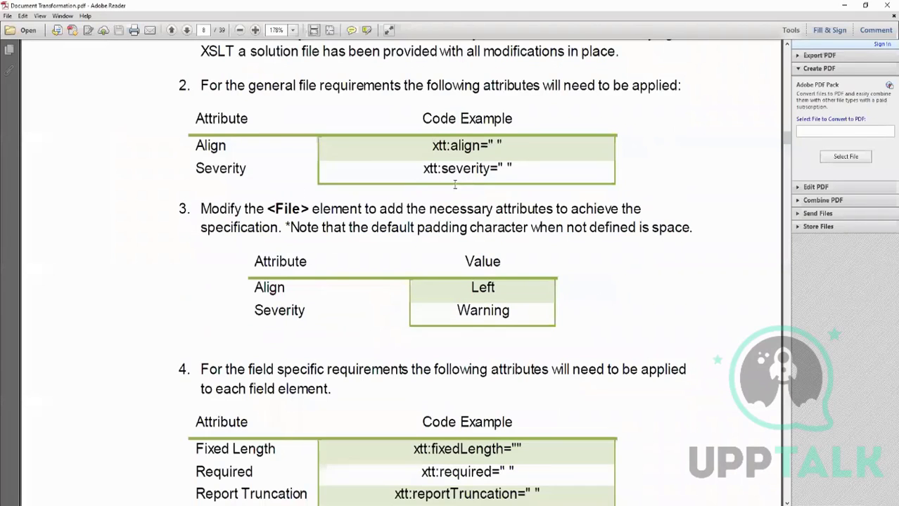
scroll("down", 3)
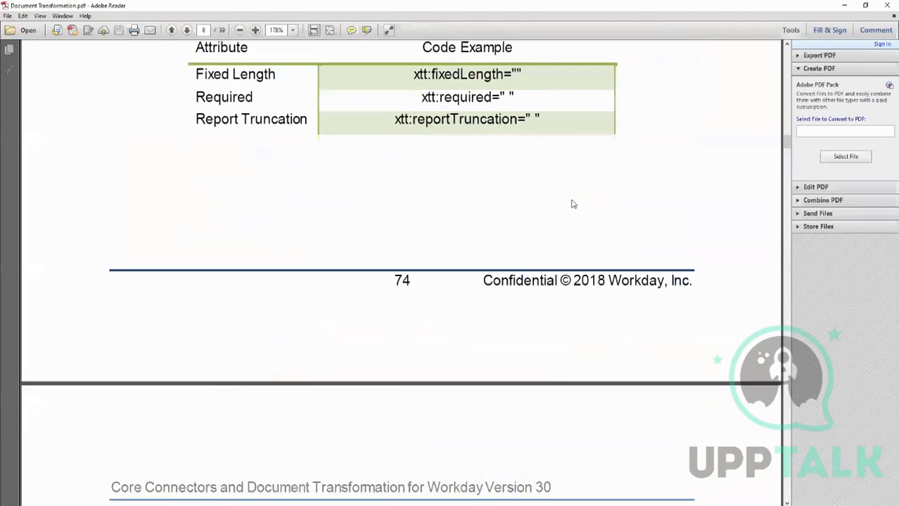
scroll("down", 3)
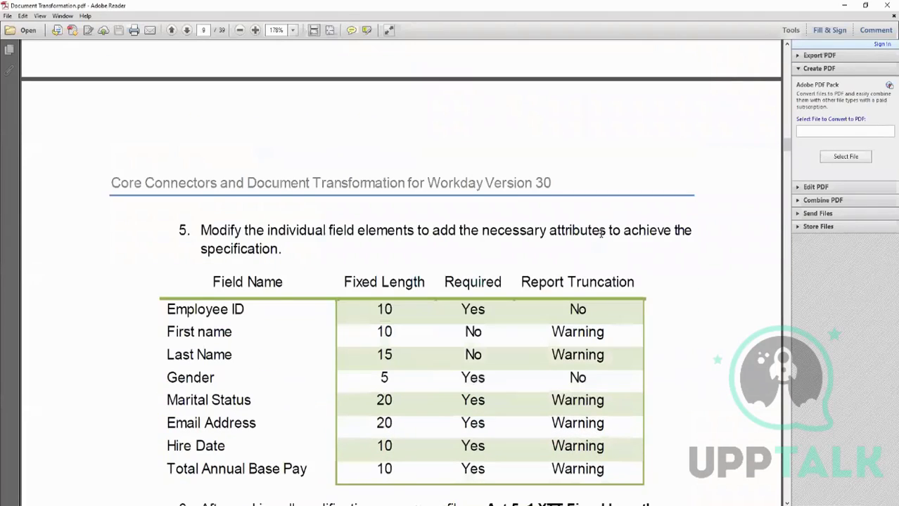
scroll("down", 3)
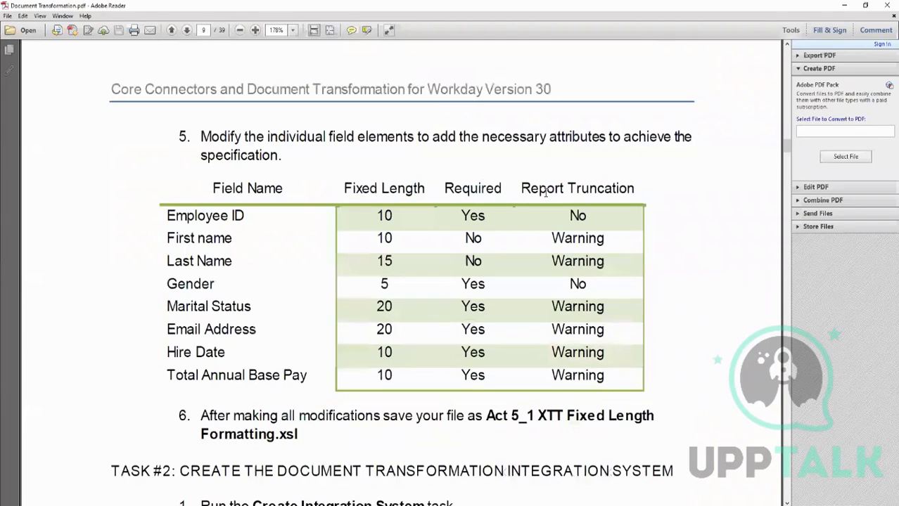
mouse_move(340, 280)
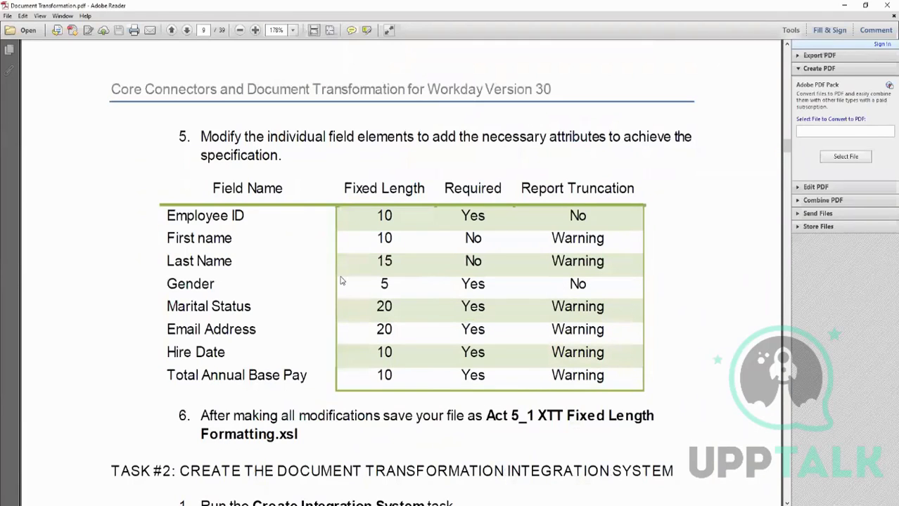
- Pick out the Marital Status field in the table, then clear the selection
double_click(194, 217)
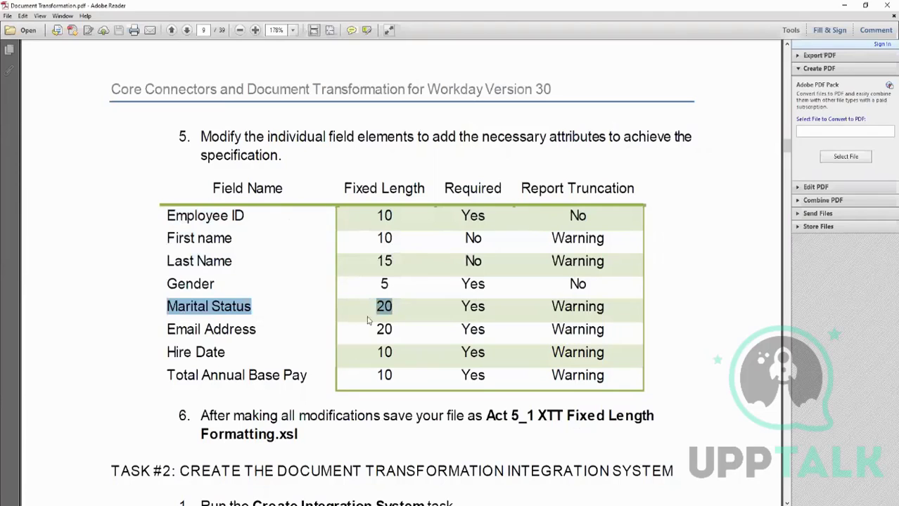
left_click(283, 303)
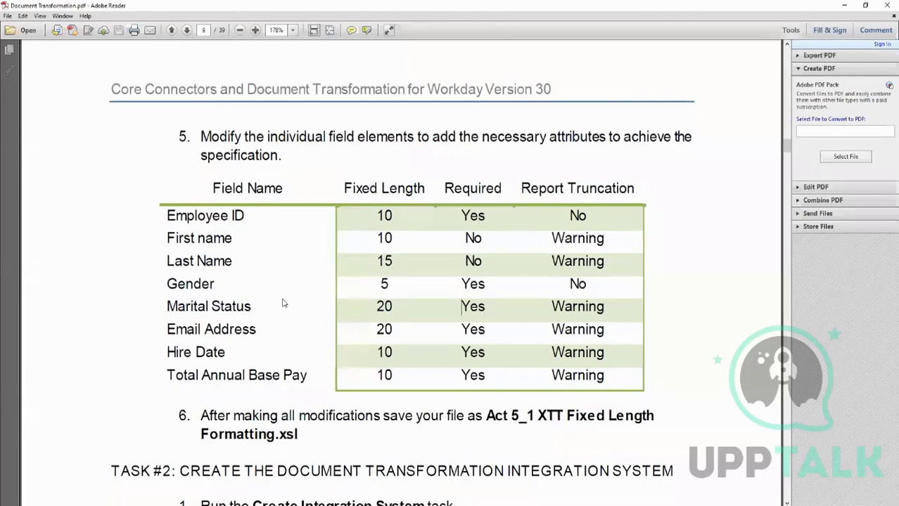
mouse_move(428, 371)
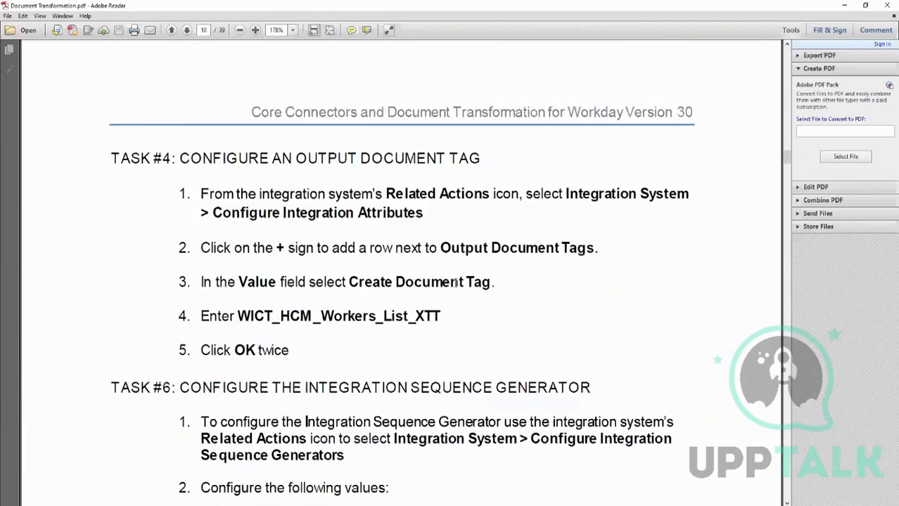
- Scroll past Tasks #8 and #10 to the Delimited File Scenario page
scroll("down", 3)
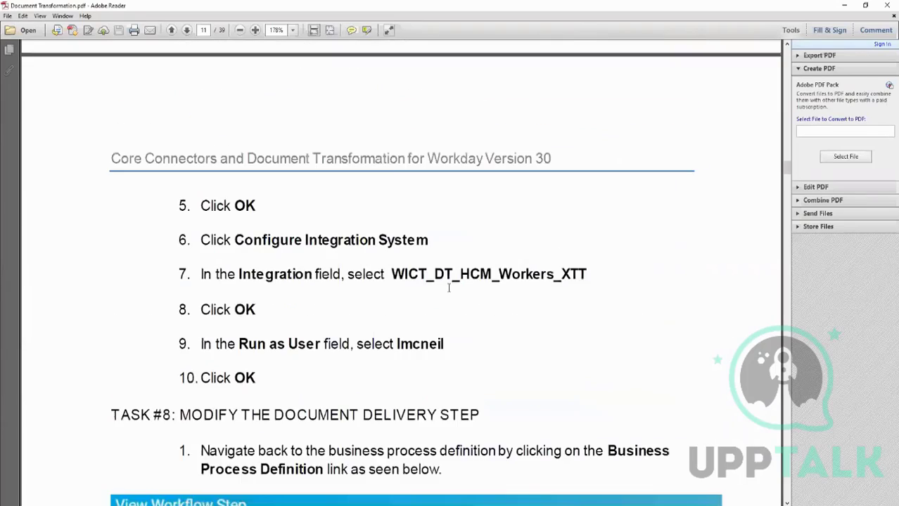
scroll("down", 3)
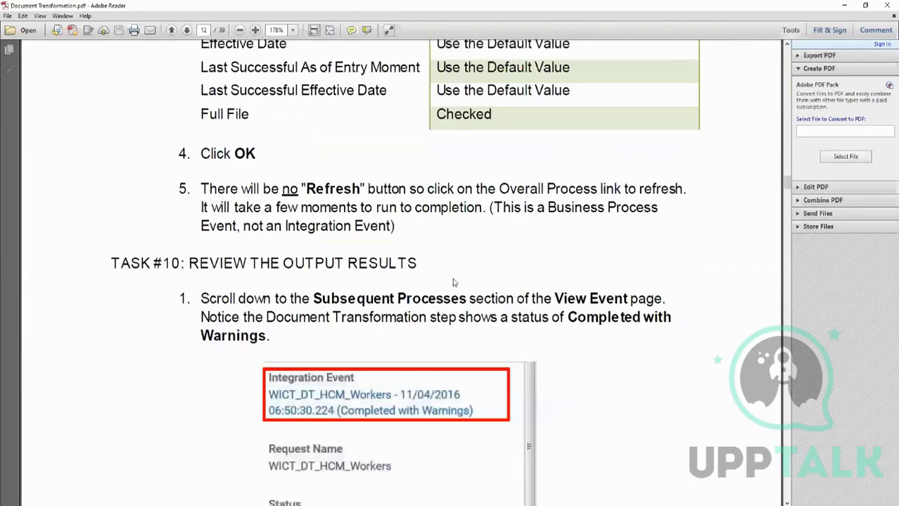
scroll("down", 3)
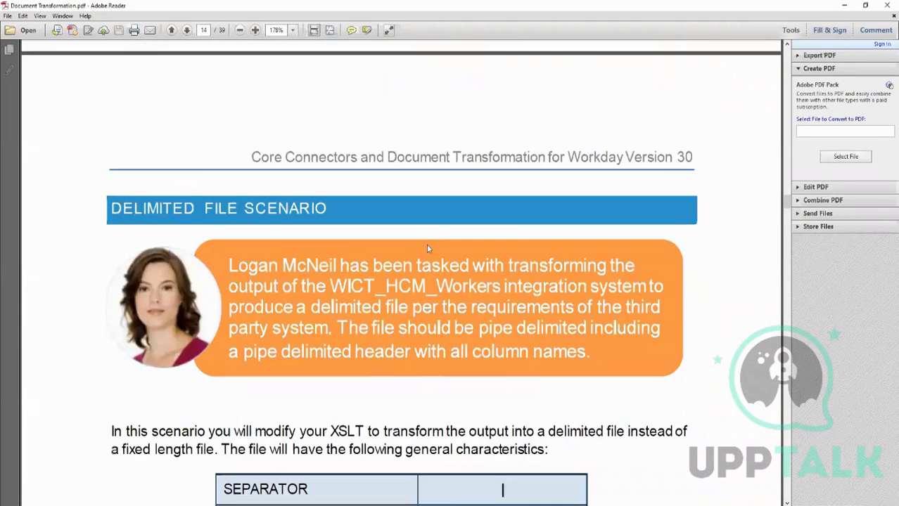
- Scroll through the Scope Rules and CSV Formatting sections
scroll("down", 3)
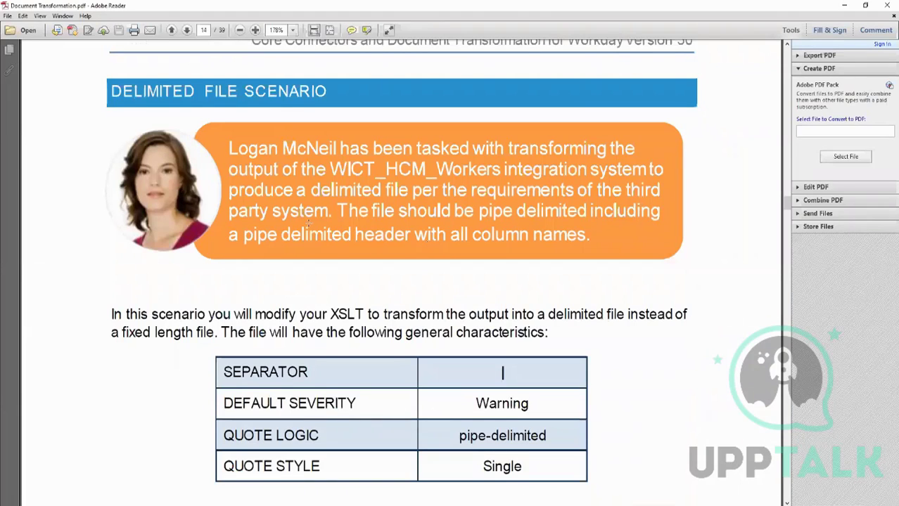
scroll("down", 3)
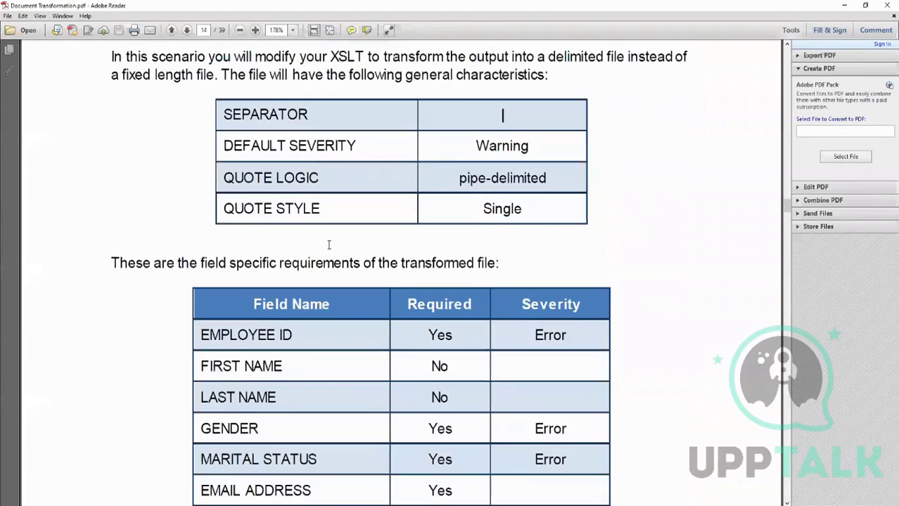
left_click(186, 31)
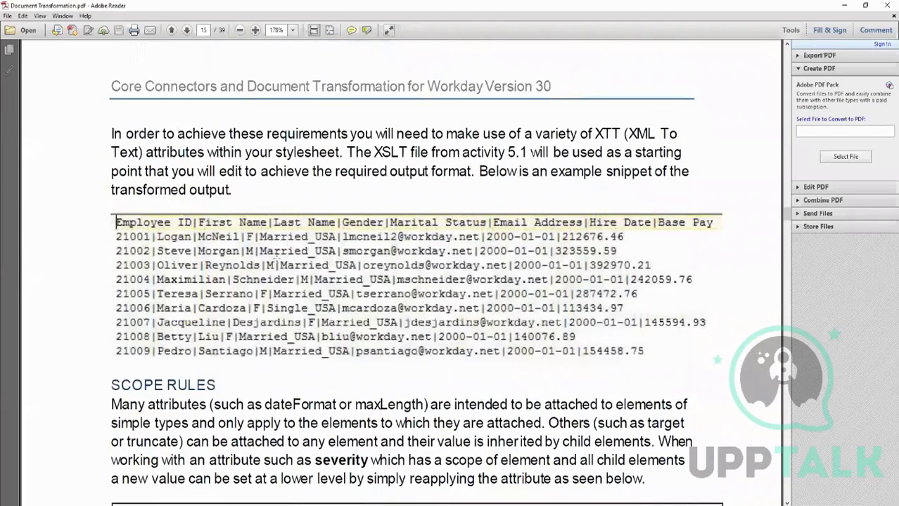
scroll("down", 3)
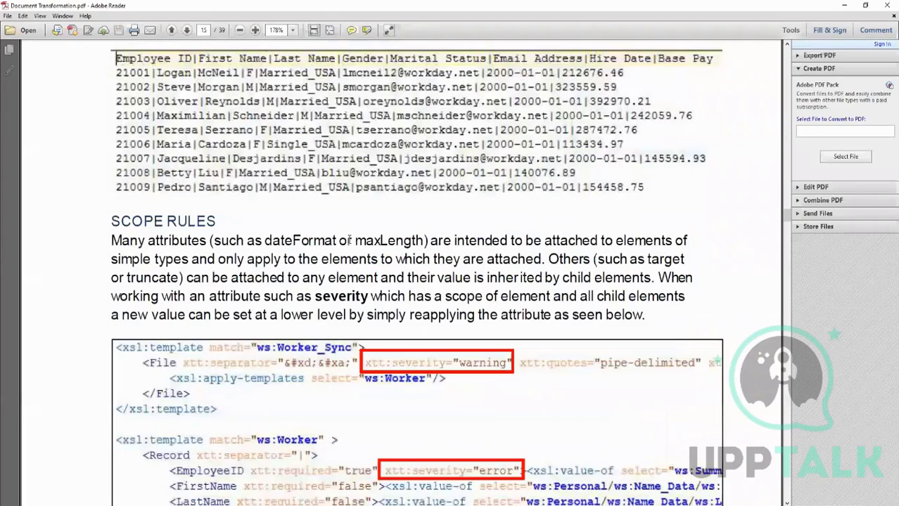
scroll("down", 3)
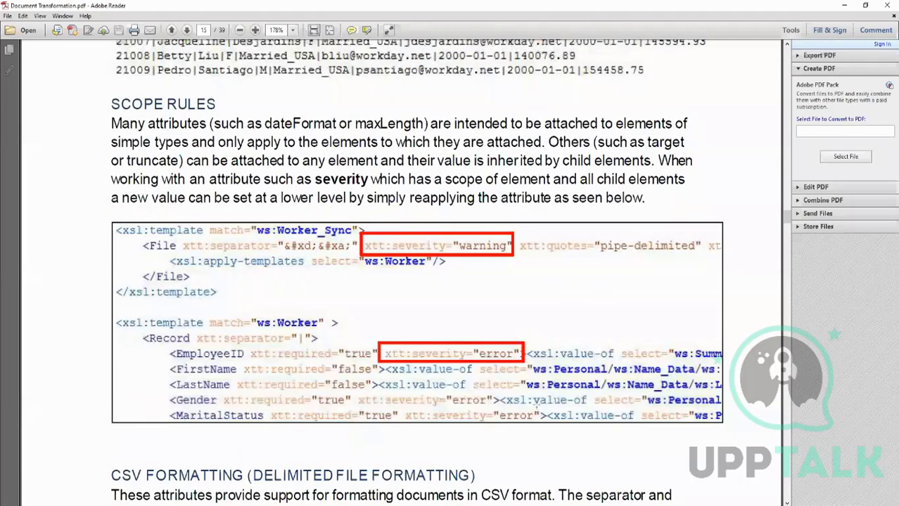
- Continue past the header examples to the Activity 5.2 Delimited File Transformation page
scroll("down", 3)
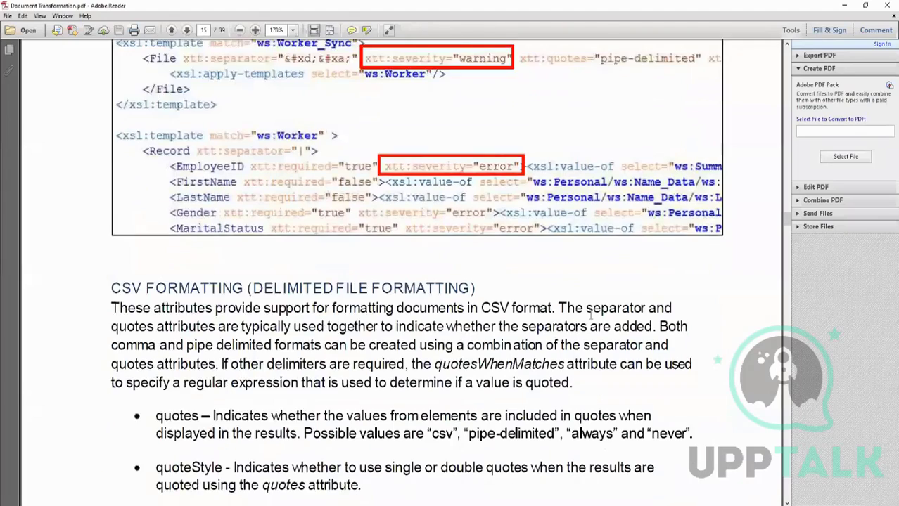
scroll("down", 3)
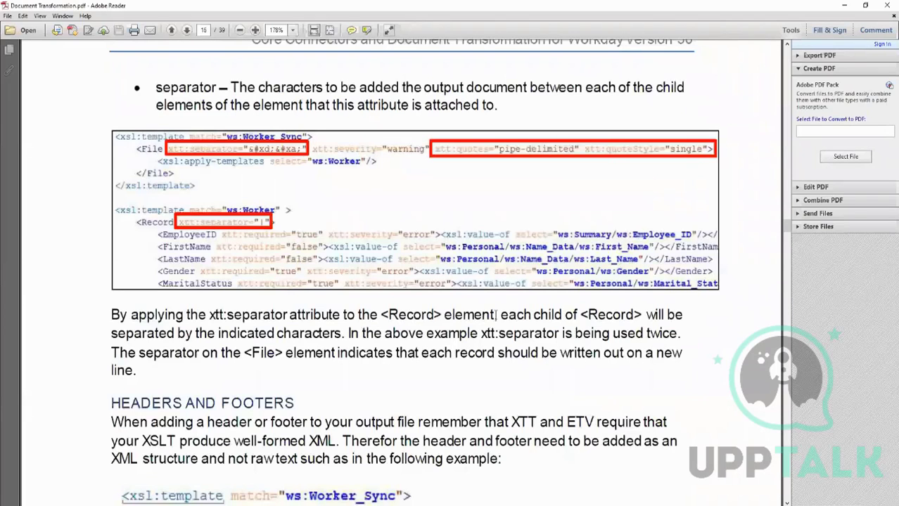
scroll("down", 3)
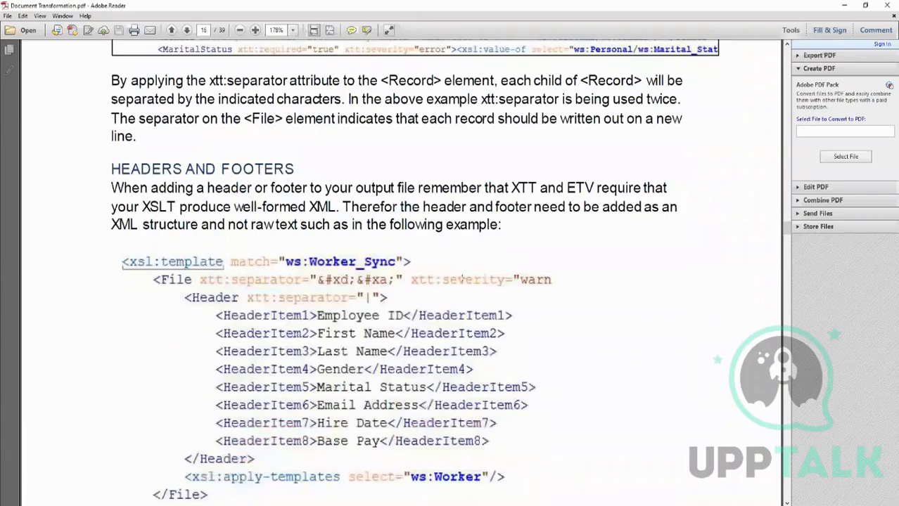
scroll("down", 3)
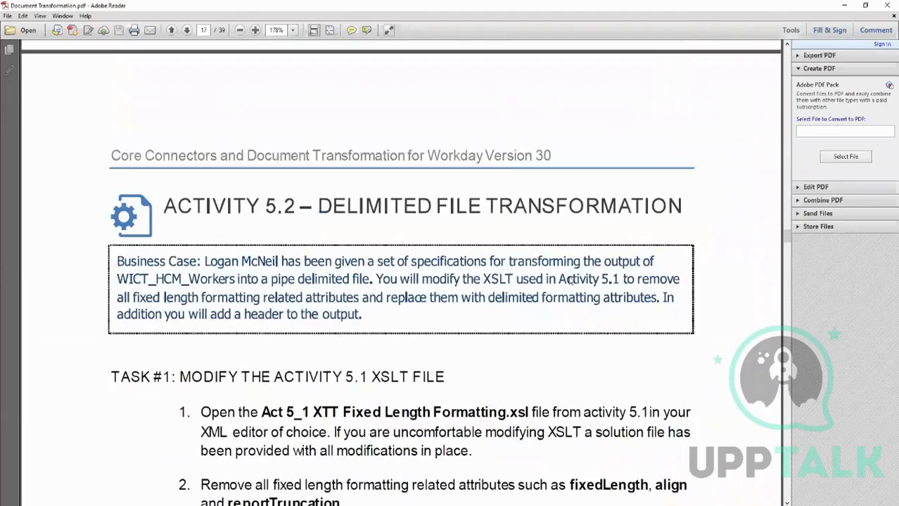
- Scroll past the exclude-result-prefixes pages toward the Target and Target WID validation attributes
scroll("down", 3)
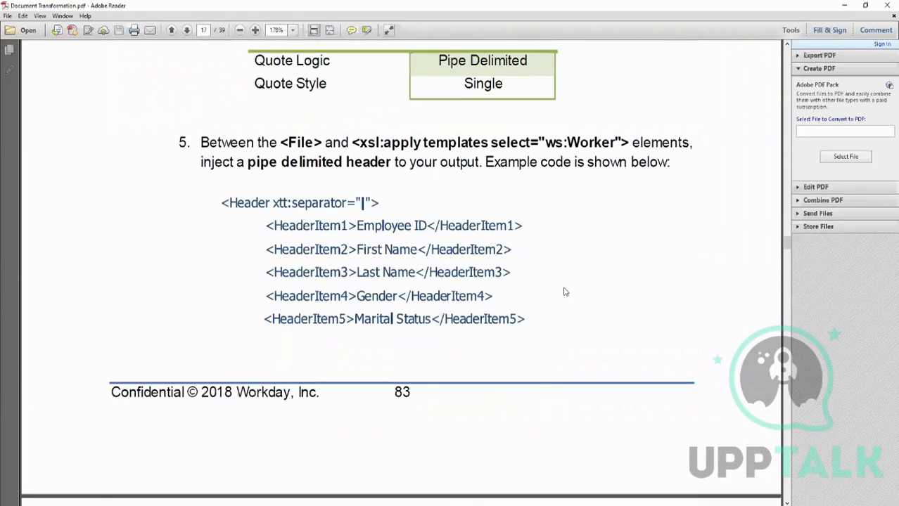
scroll("down", 3)
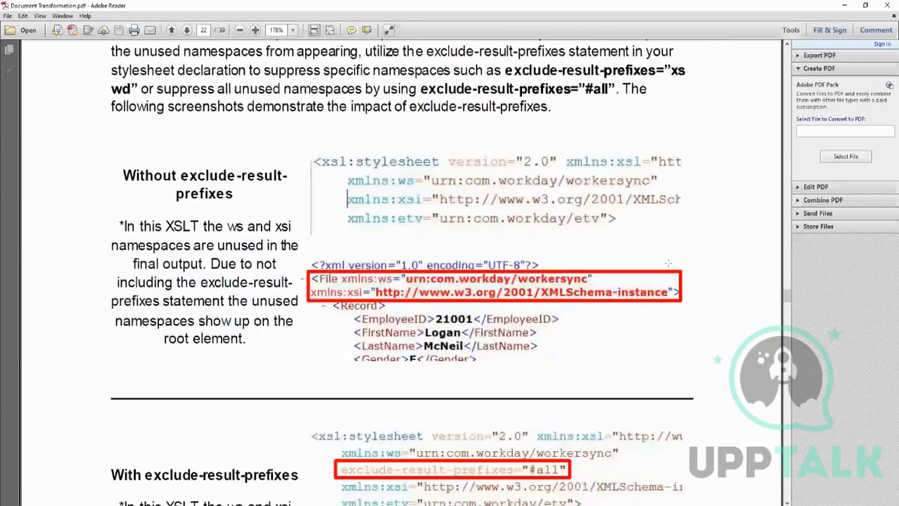
scroll("down", 3)
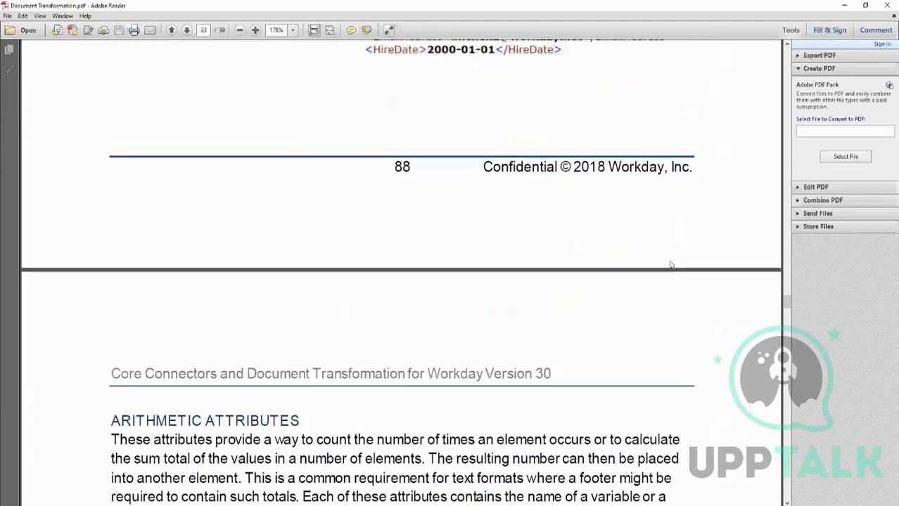
mouse_move(686, 289)
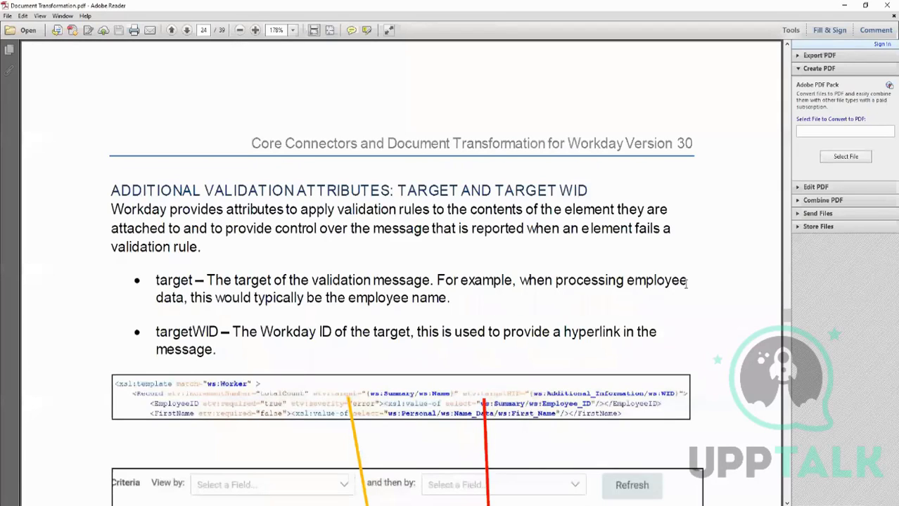
- Scroll down through the formatting and grouped attributes pages
scroll("down", 3)
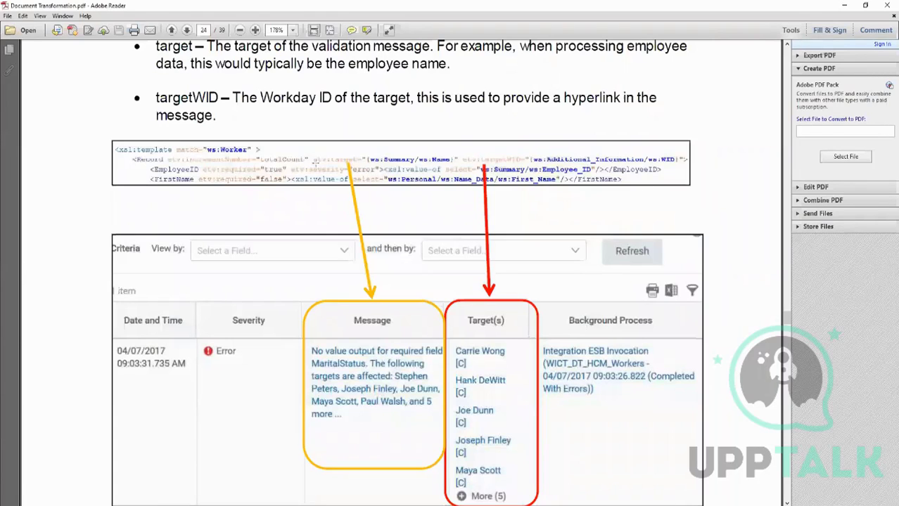
mouse_move(438, 282)
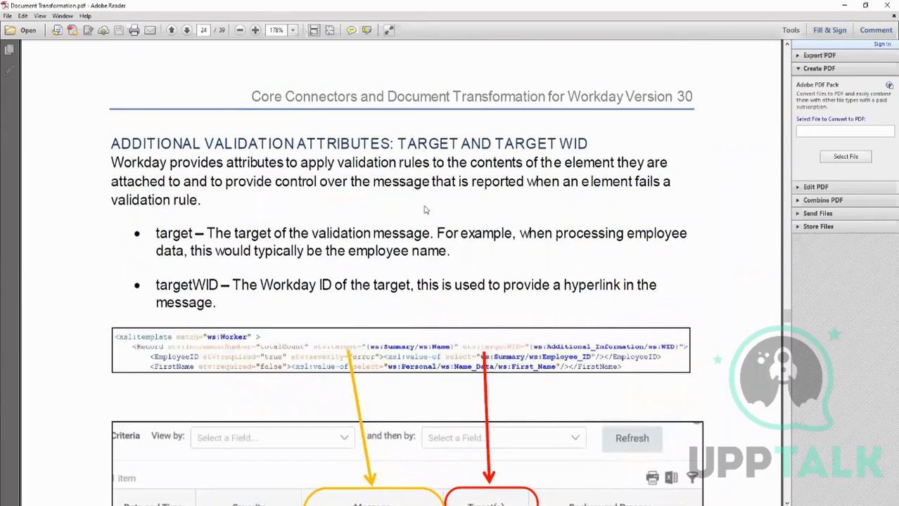
mouse_move(470, 214)
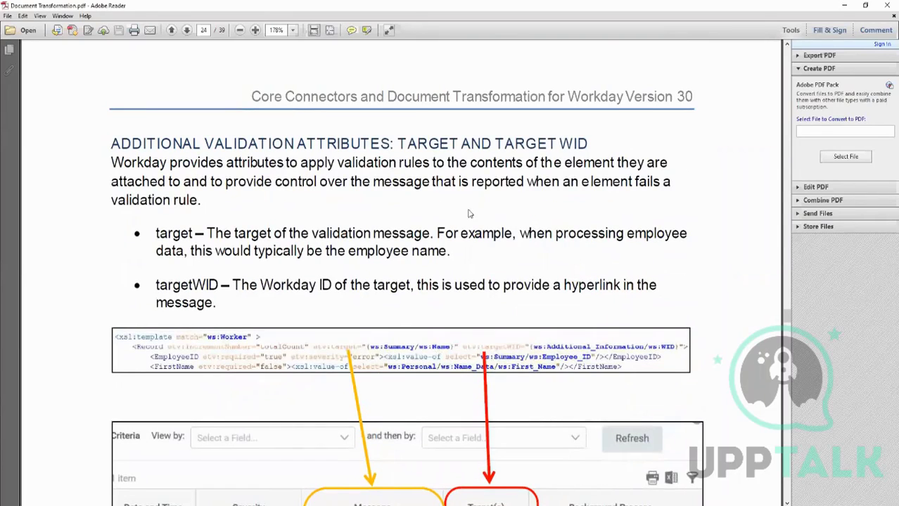
scroll("down", 3)
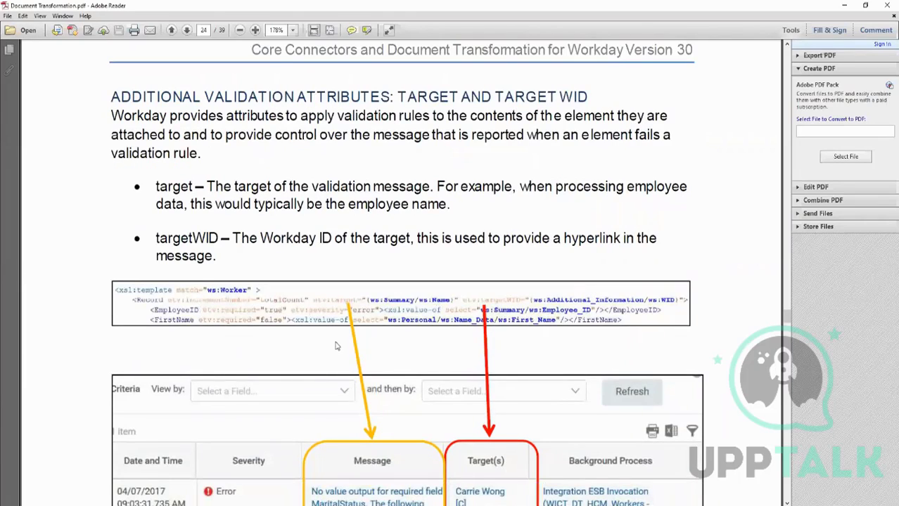
scroll("down", 3)
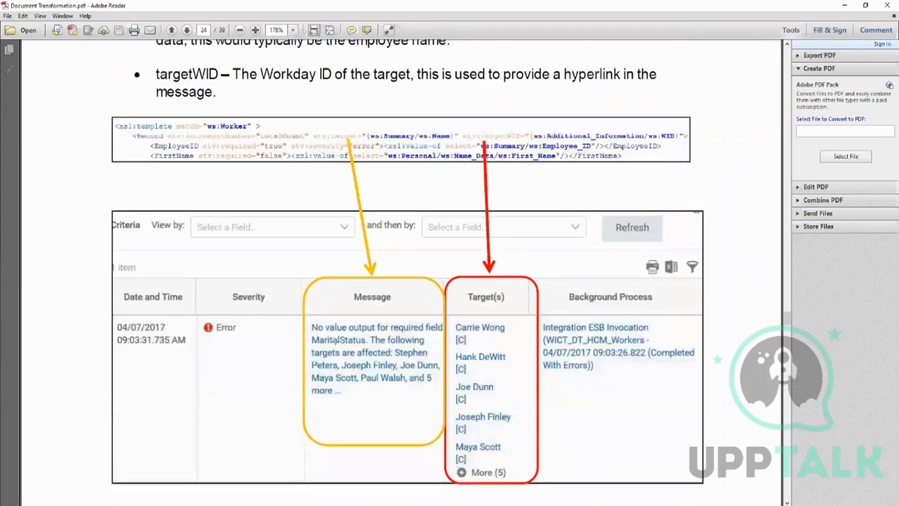
scroll("down", 3)
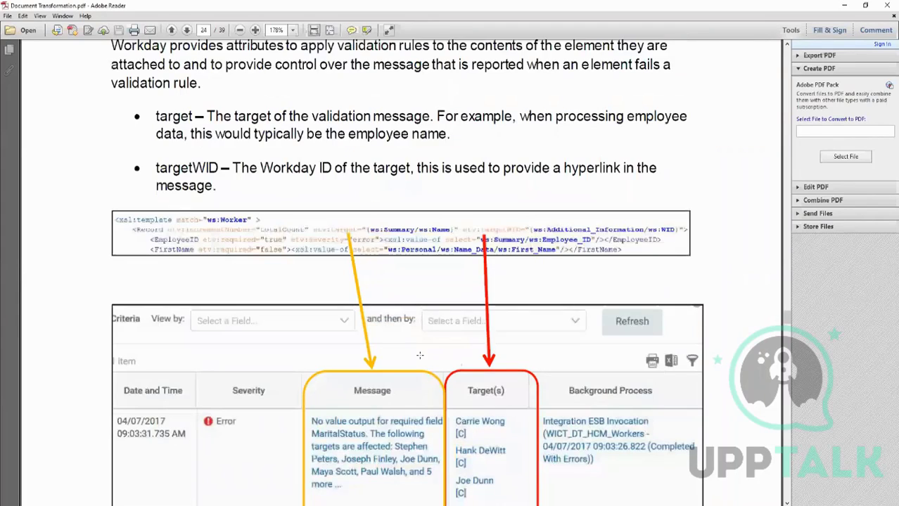
scroll("down", 3)
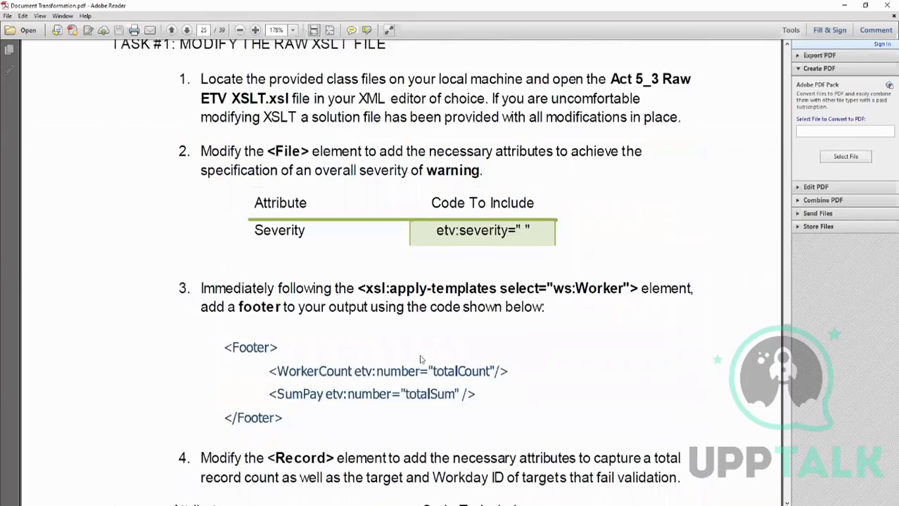
scroll("down", 3)
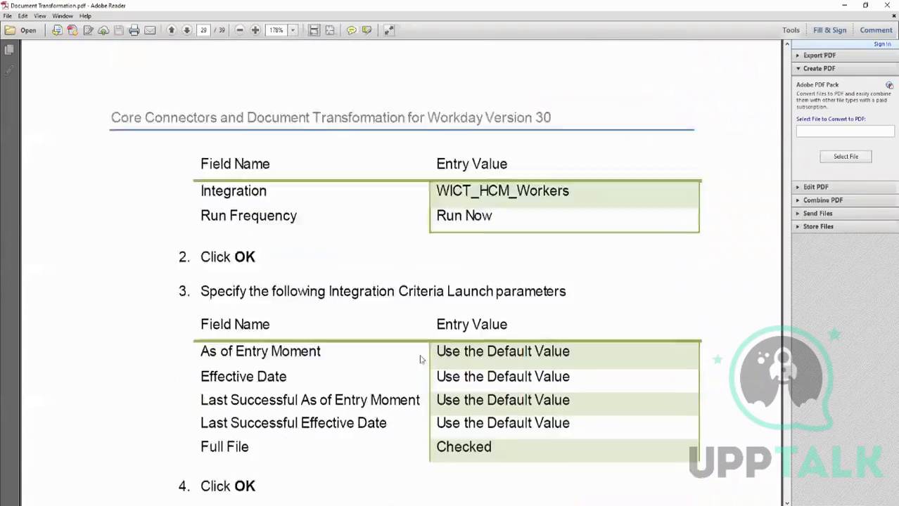
- Page ahead through Formatting Dates and Grouped Attributes to the Task #3 and Task #5 steps
left_click(185, 31)
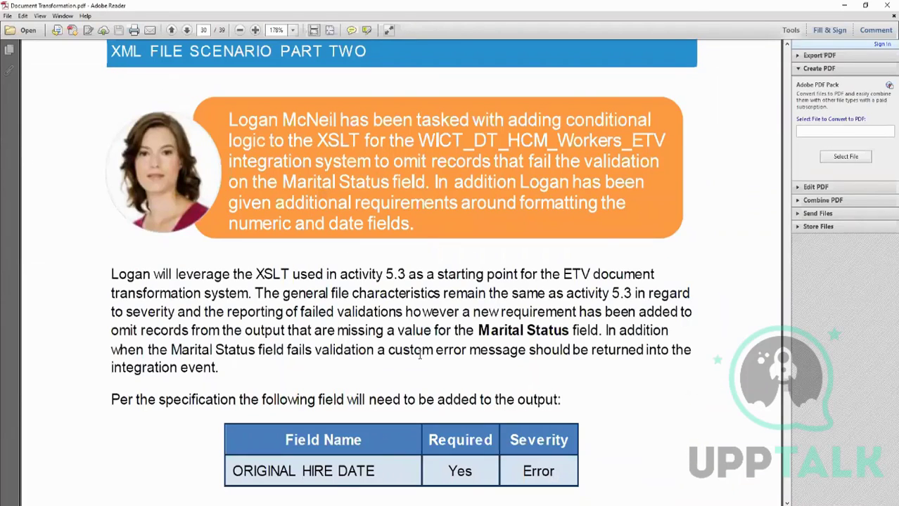
left_click(186, 31)
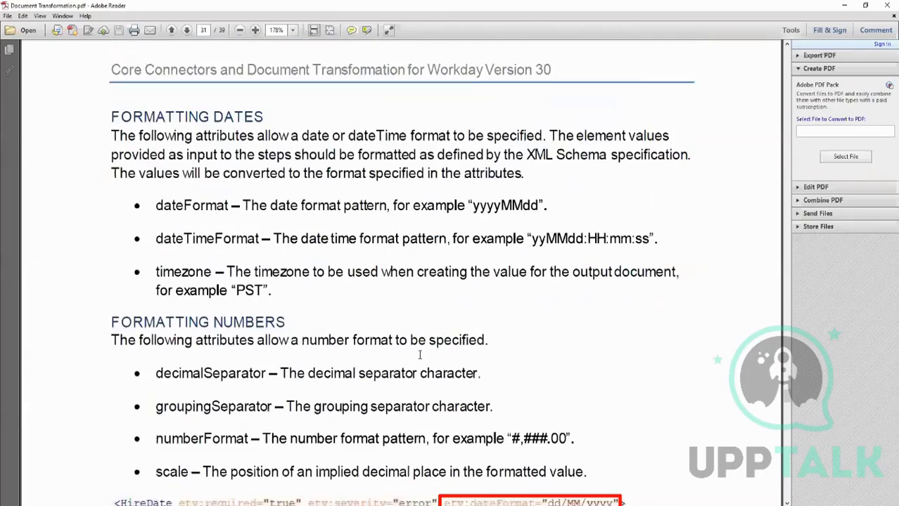
scroll("down", 3)
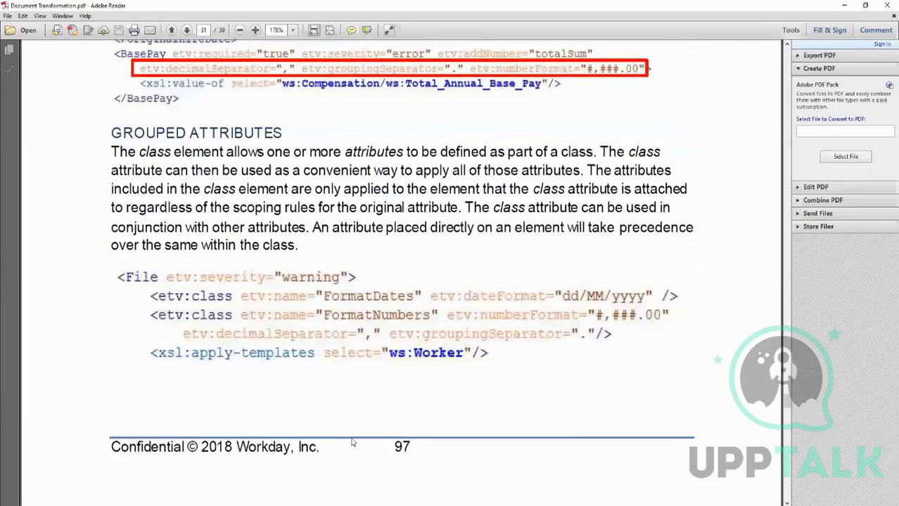
left_click(186, 30)
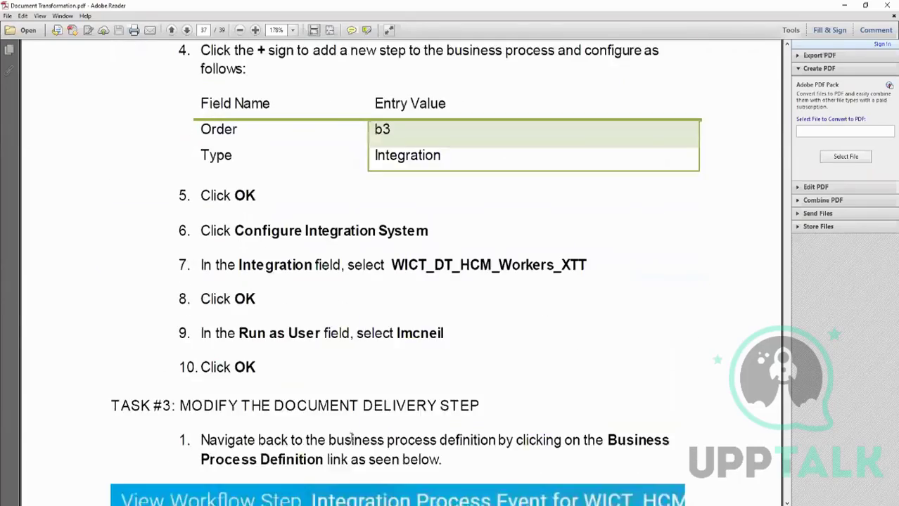
left_click(185, 29)
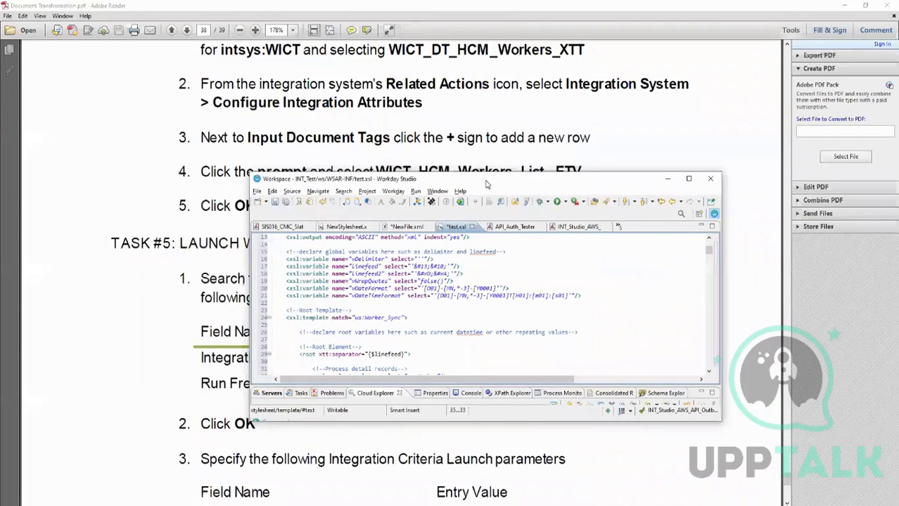
- Maximize Workday Studio and look over the sample worker XML file and the XSLT stylesheet
left_click(688, 179)
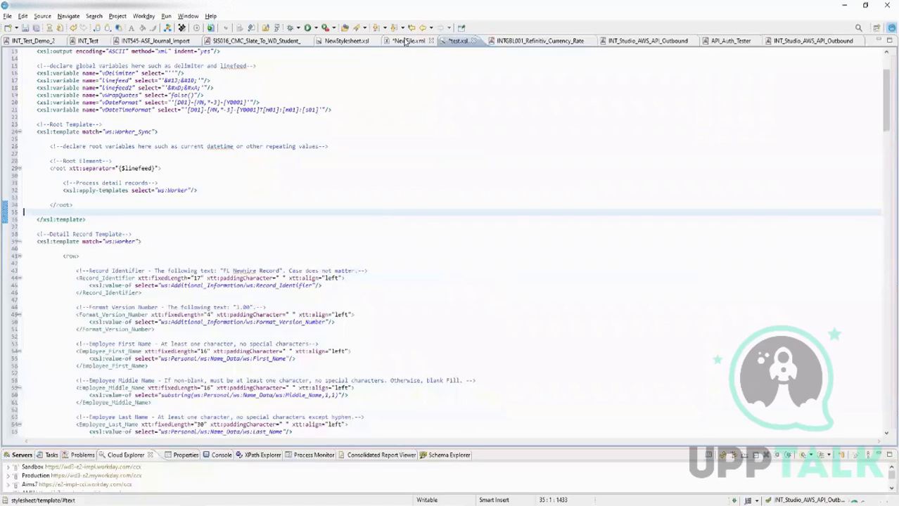
left_click(408, 40)
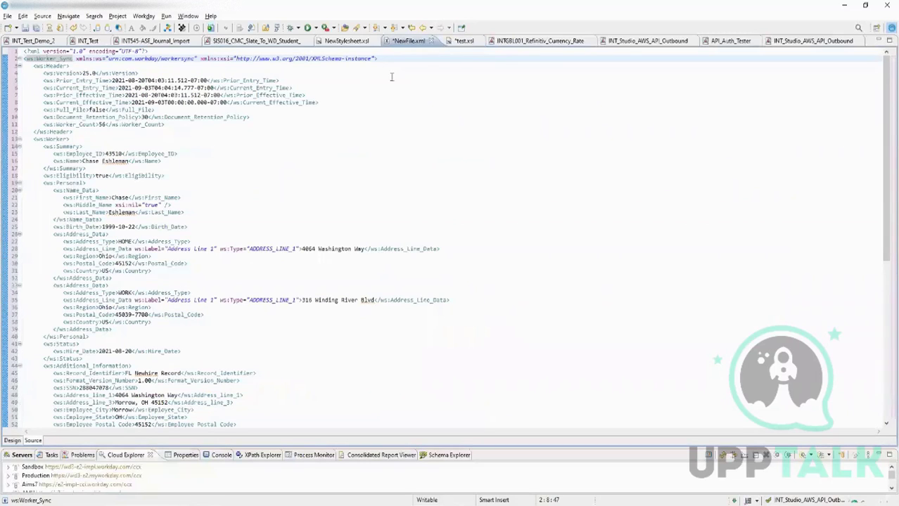
left_click(461, 39)
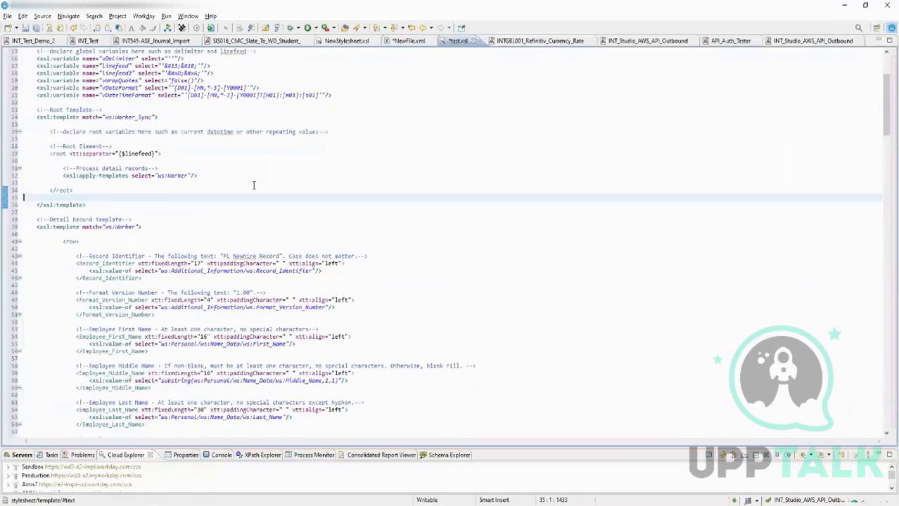
scroll("down", 3)
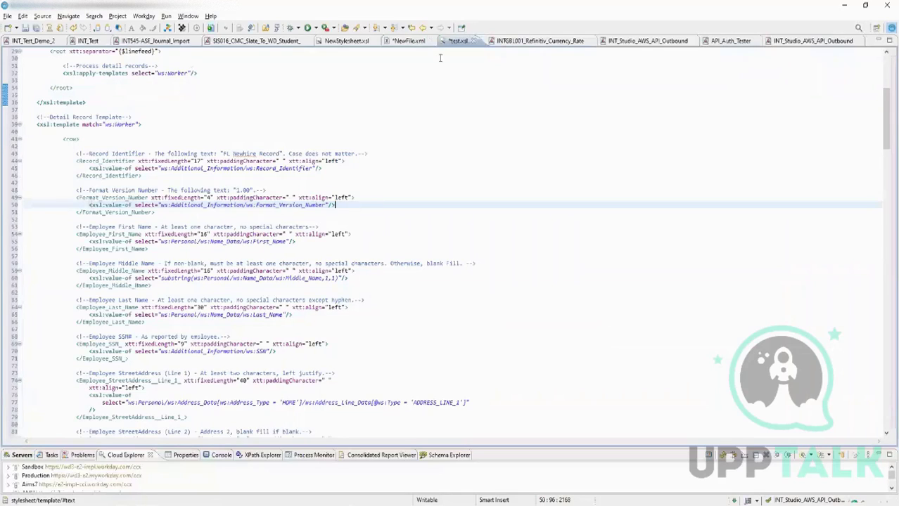
left_click(408, 39)
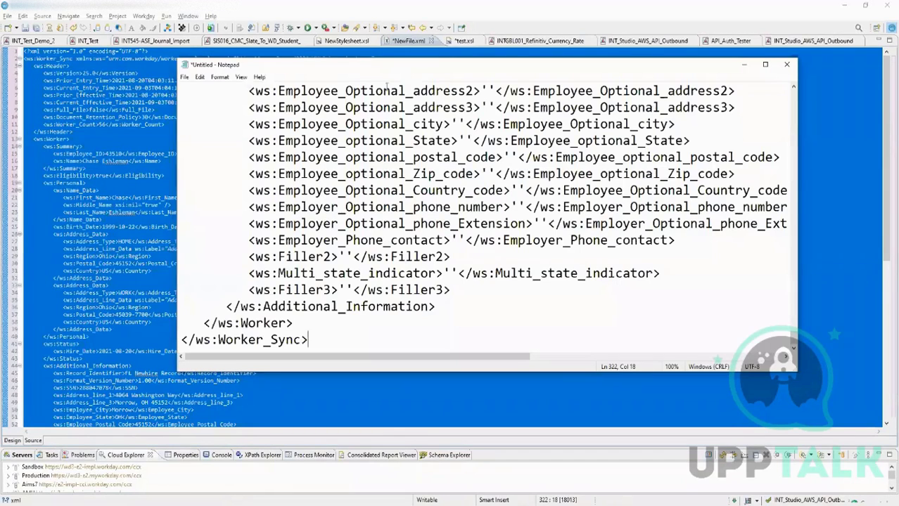
- Maximize the Notepad XML window and start a new blank Untitled document
left_click(765, 65)
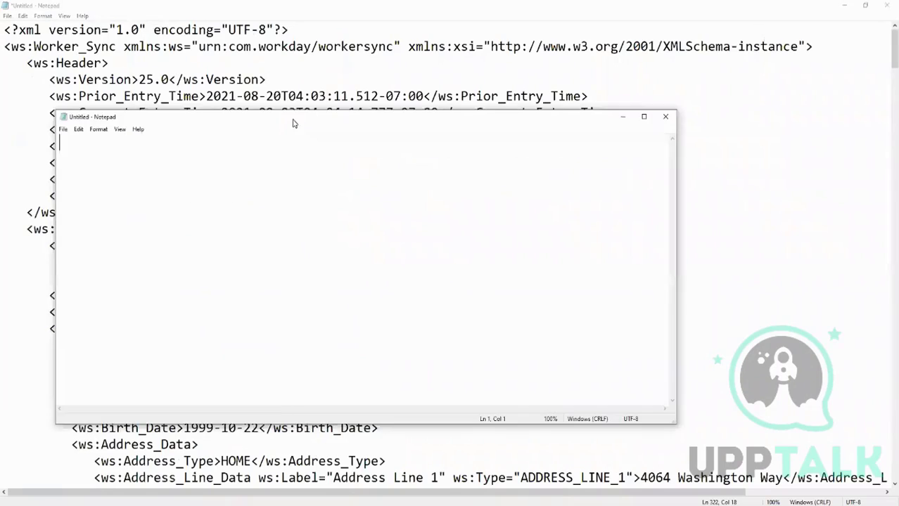
left_click(644, 116)
type("<")
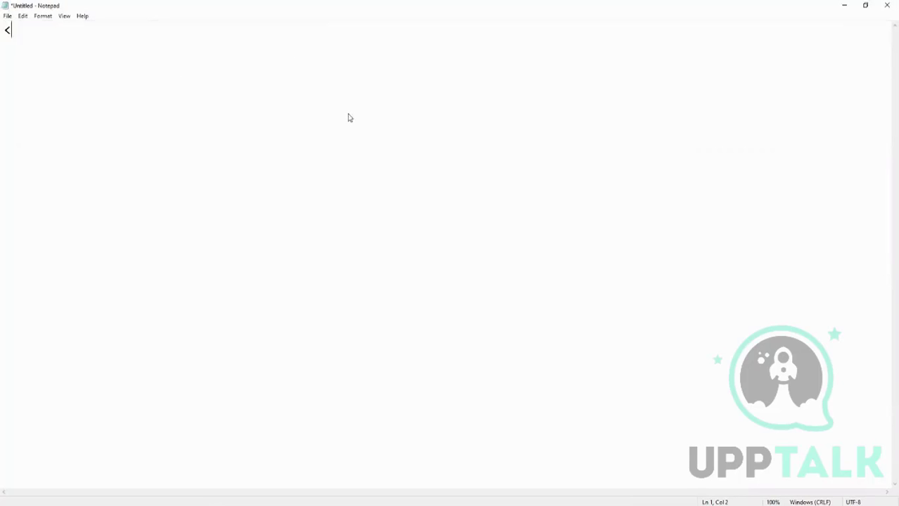
- Write the XML declaration with a Header element containing a Worker element
type("Worker>")
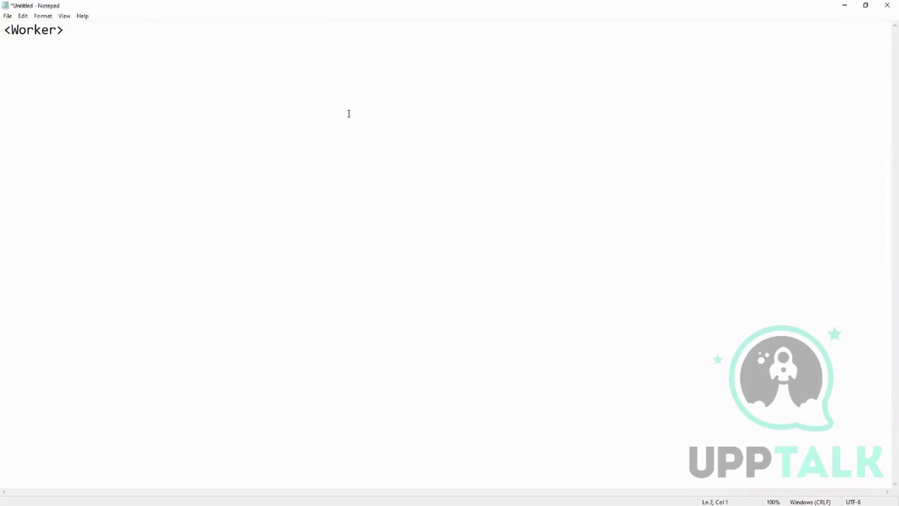
type("</Worker>")
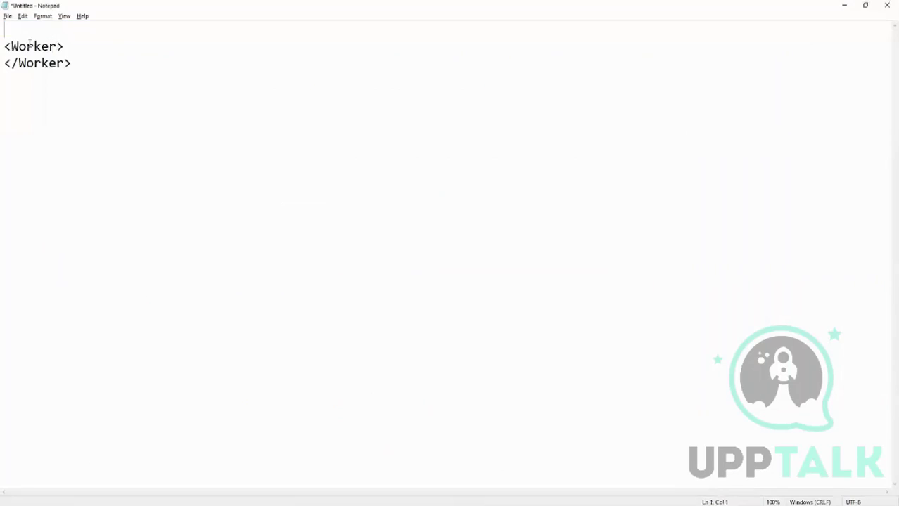
type("<?xml version=\"1.0\" encoding=\"UTF-8\"?>")
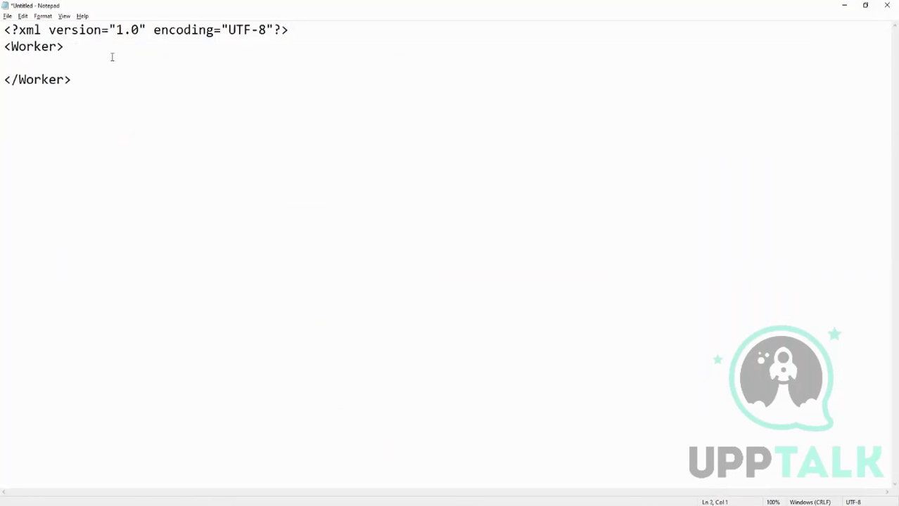
type("<")
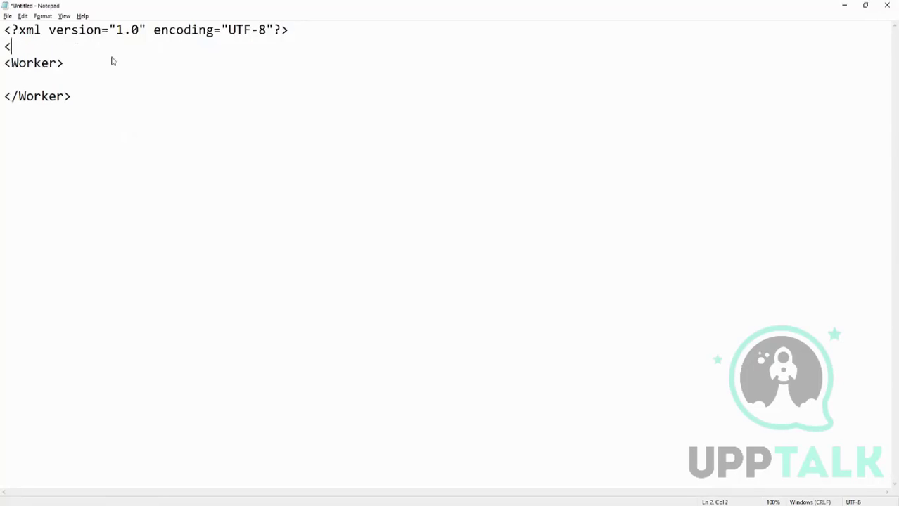
type("Header>")
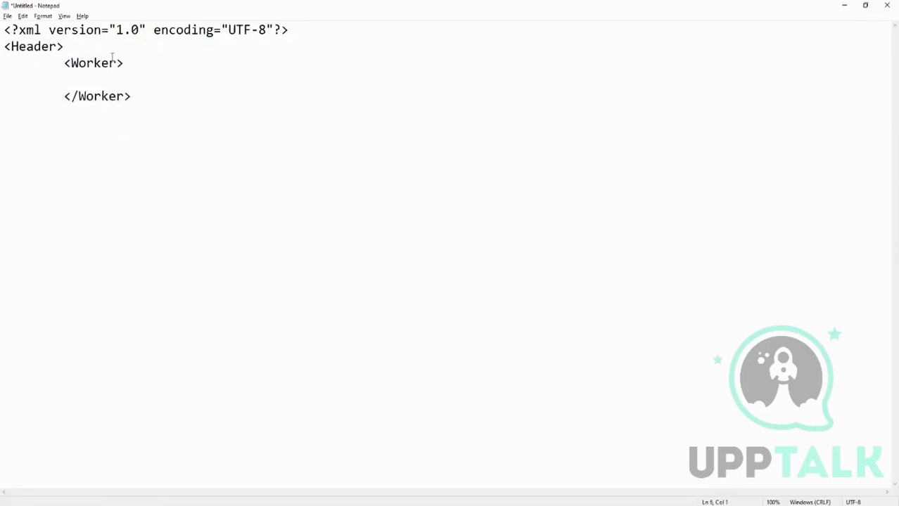
type("</Ha")
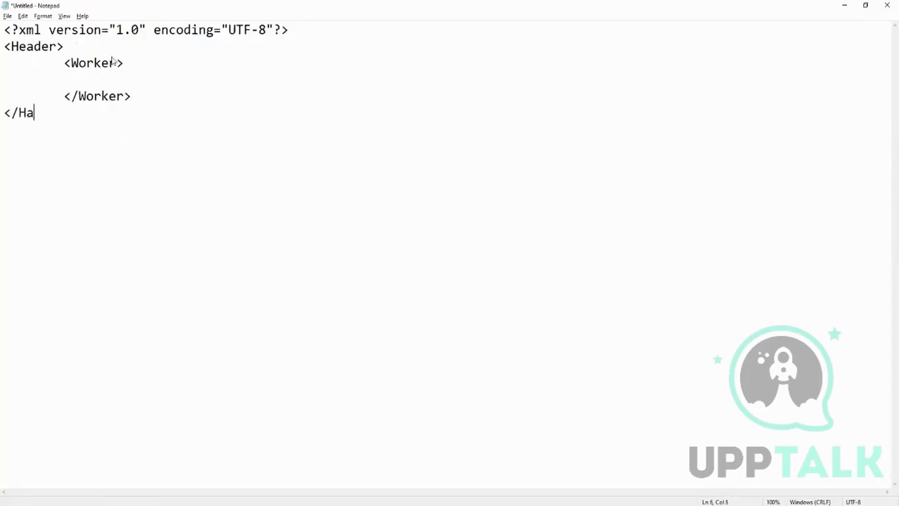
type("eader>")
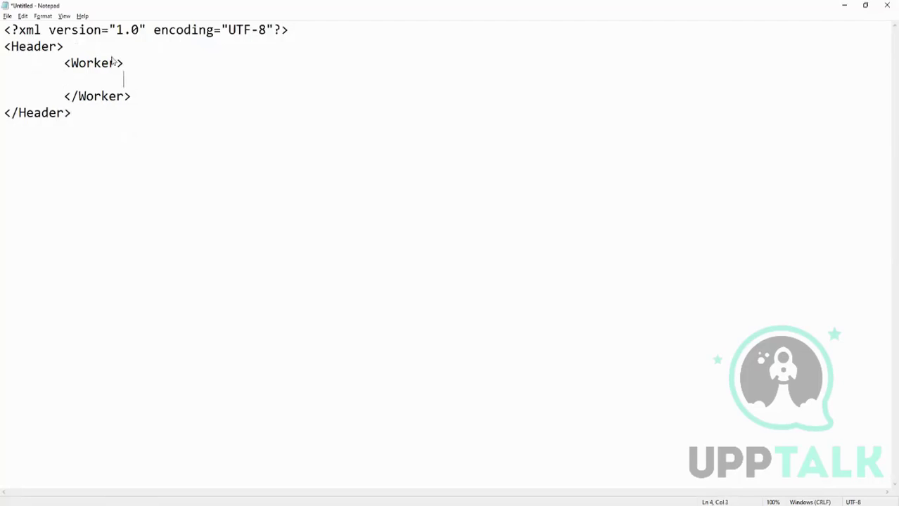
- Add a FirstName of xyz and an Emplid of 123 inside the Worker
type("<First")
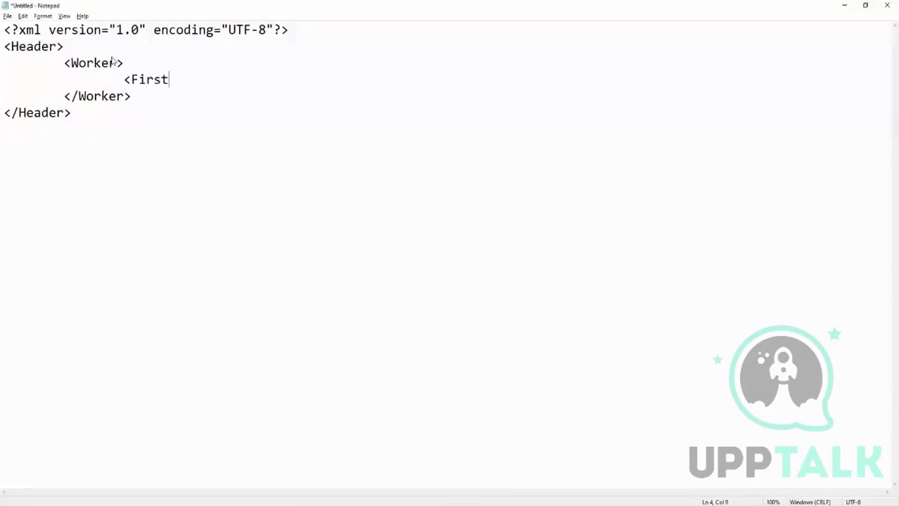
type("Name>")
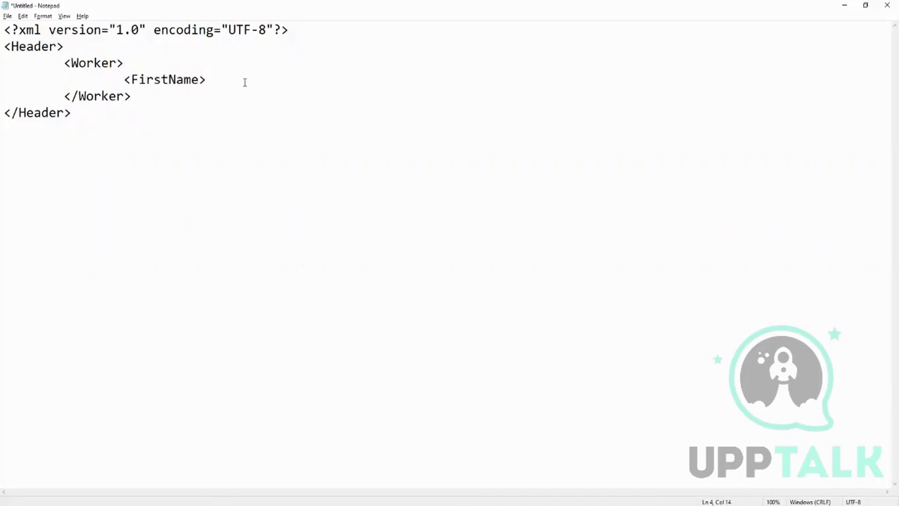
mouse_move(245, 85)
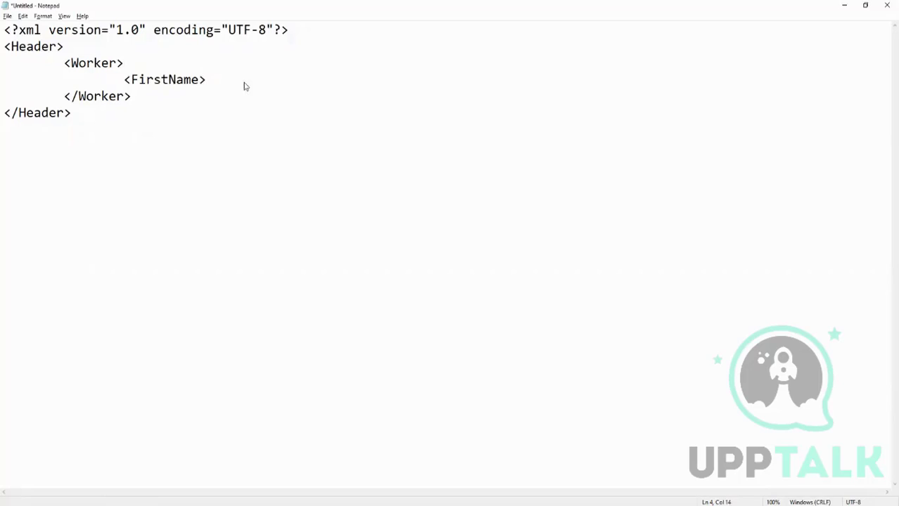
type("xyz")
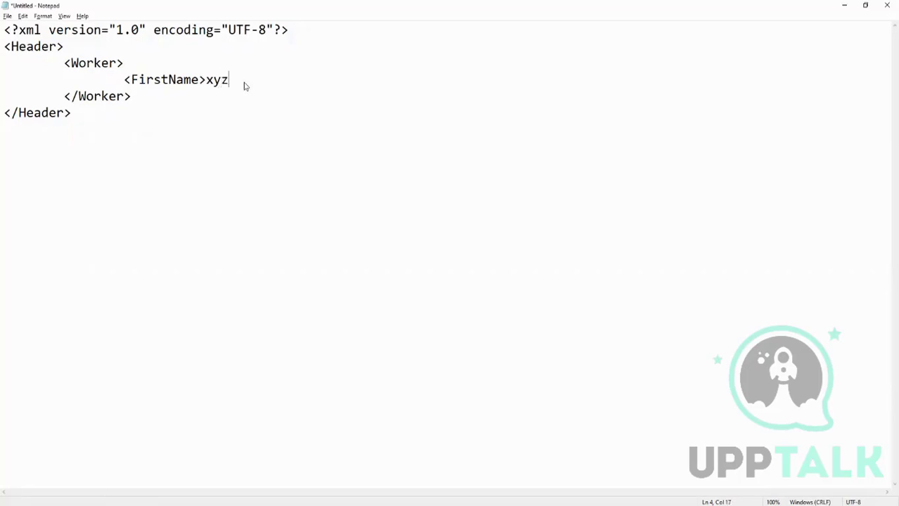
type("<FirstName>")
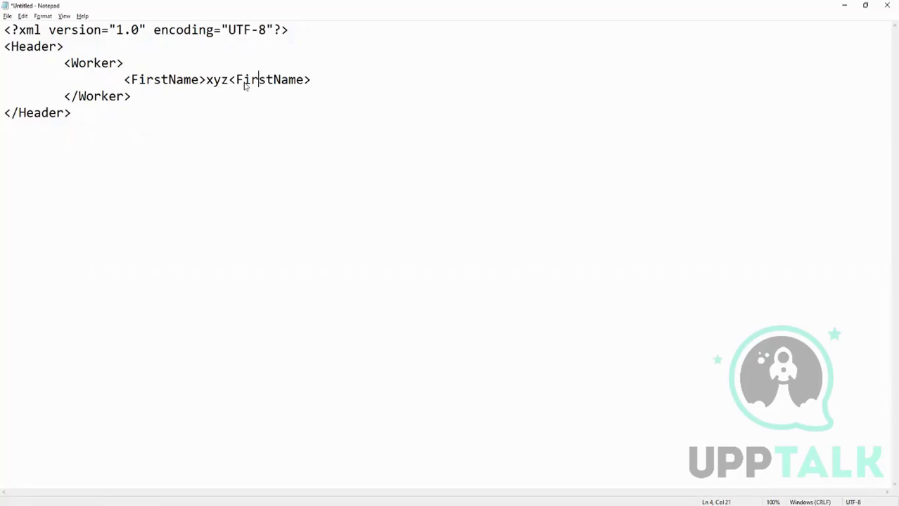
type("/")
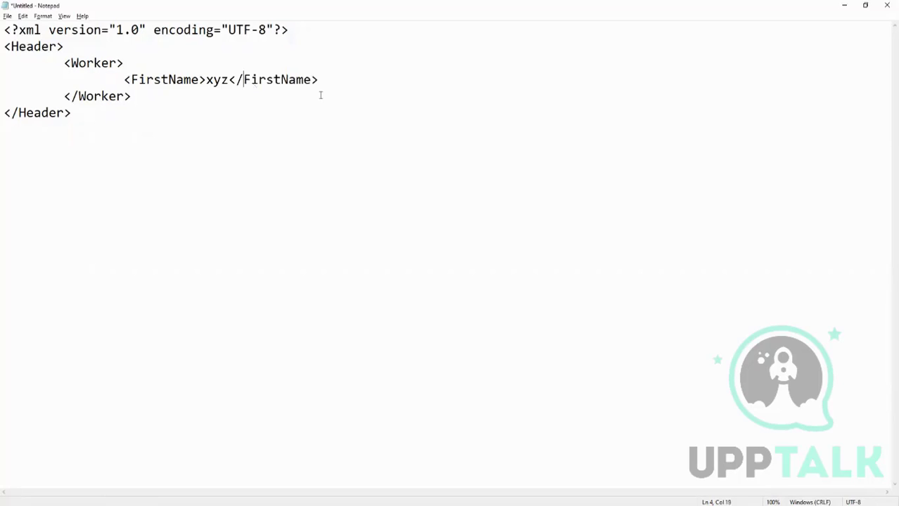
left_click(324, 79)
type("<Empl")
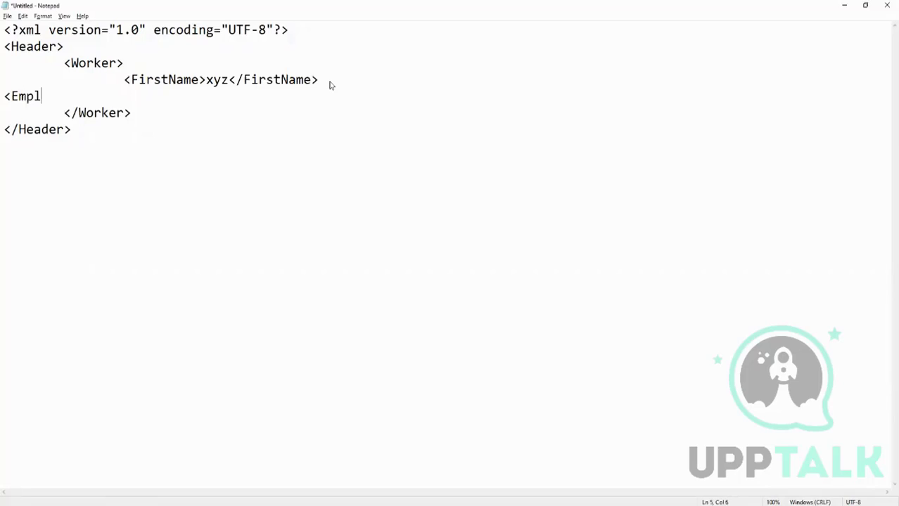
type("id><")
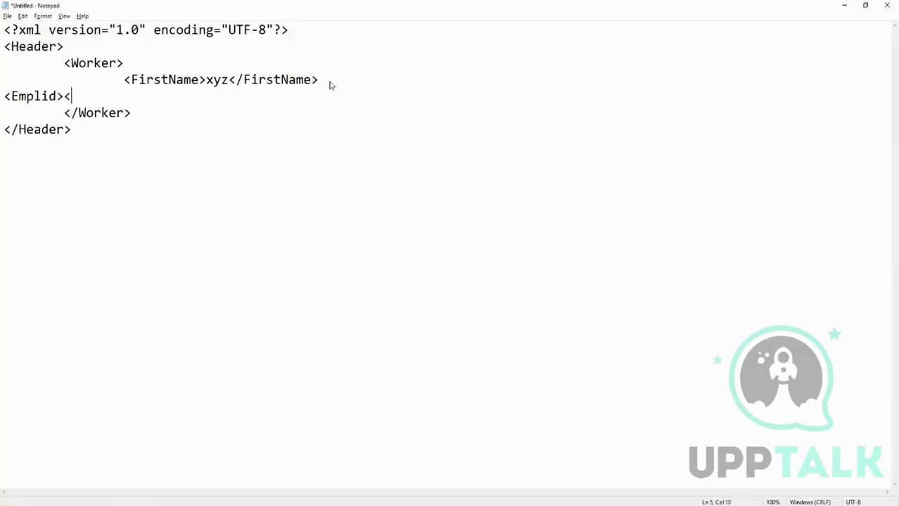
type("/Emplid")
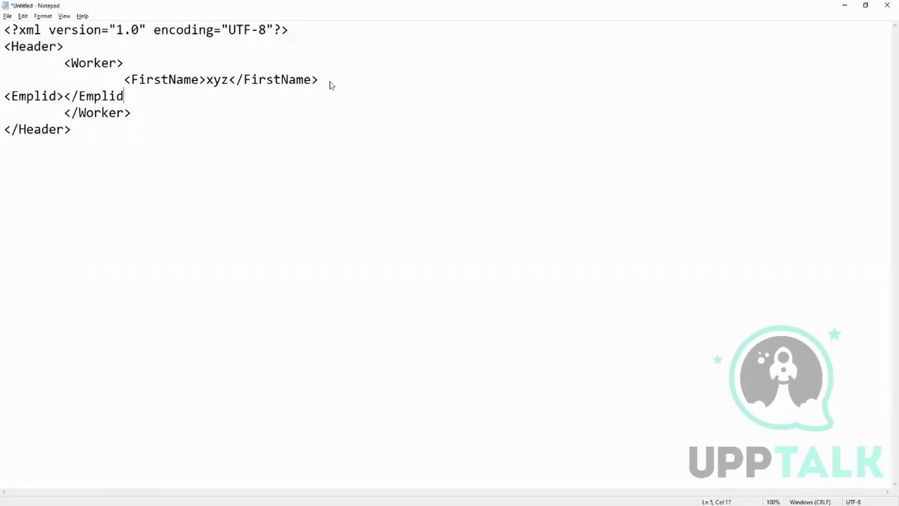
type(">")
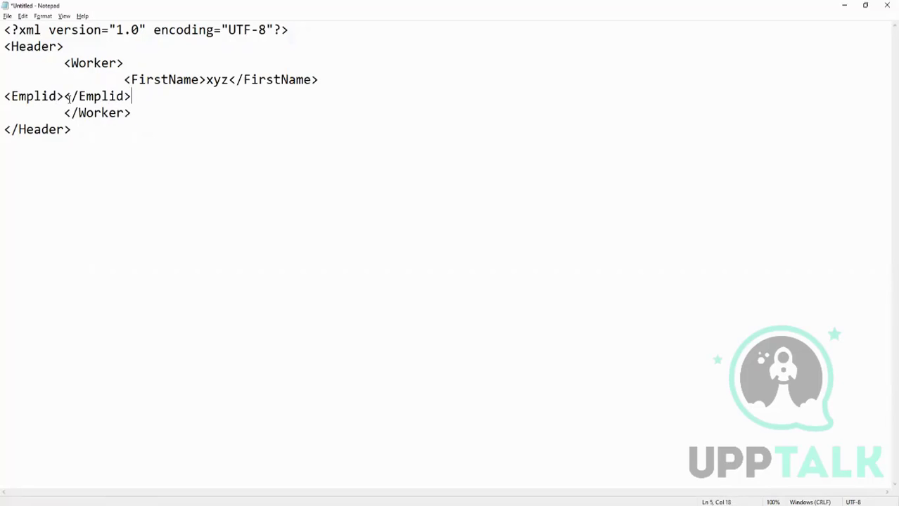
type("123")
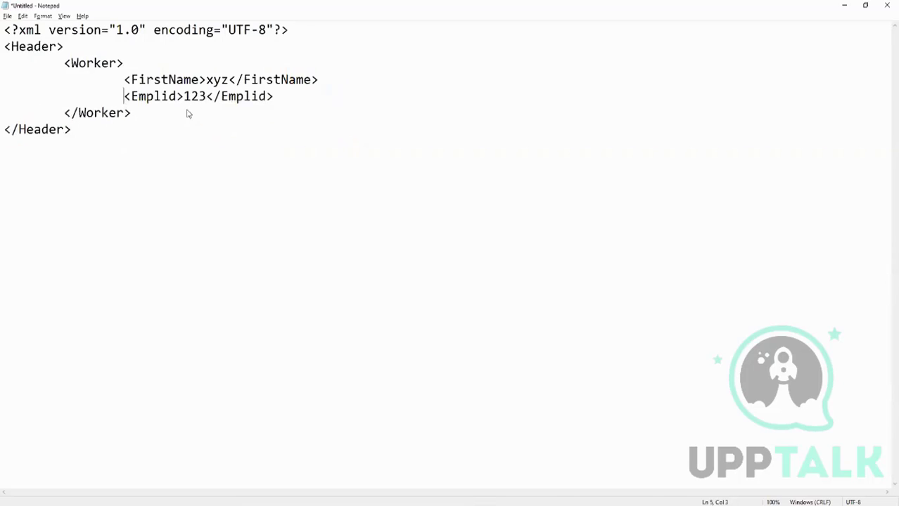
key("Enter")
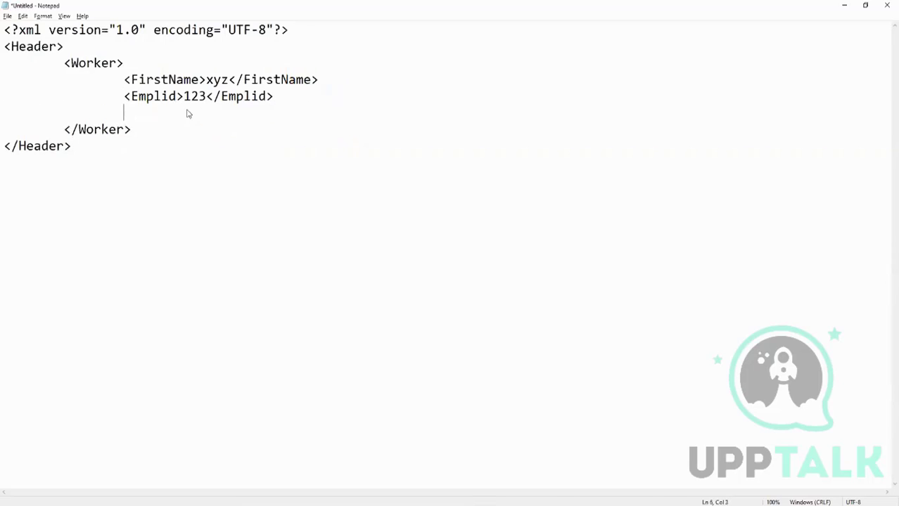
- Add a Salary block holding a BasePay of 1233234 and a Tax of 2312
type("<Salar")
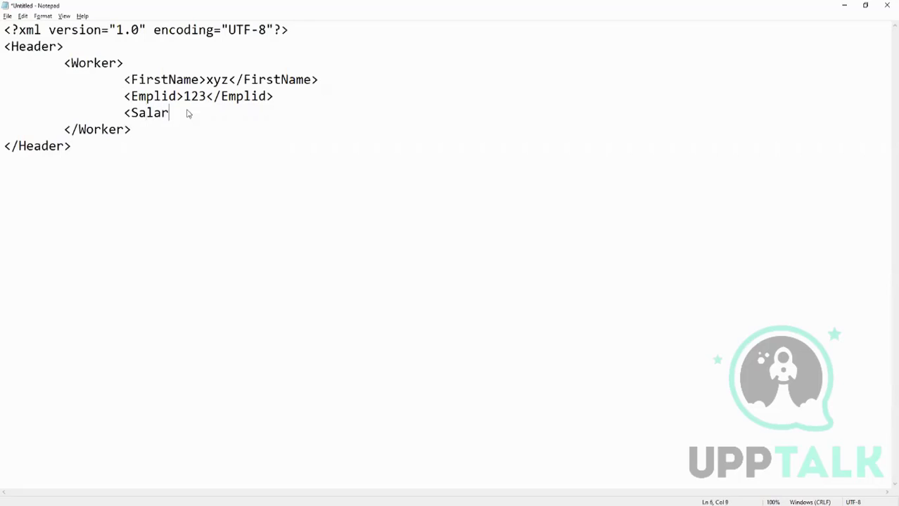
type("y>")
type("<")
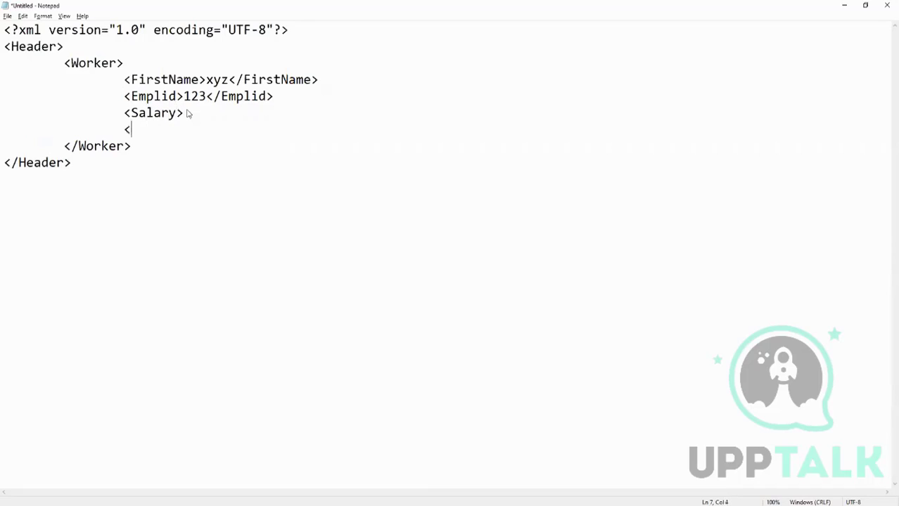
type("/Salary>")
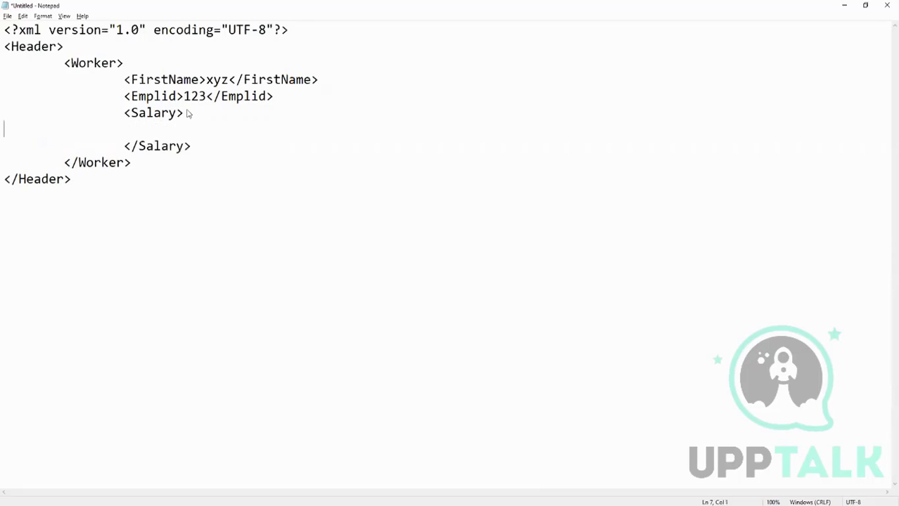
type("<")
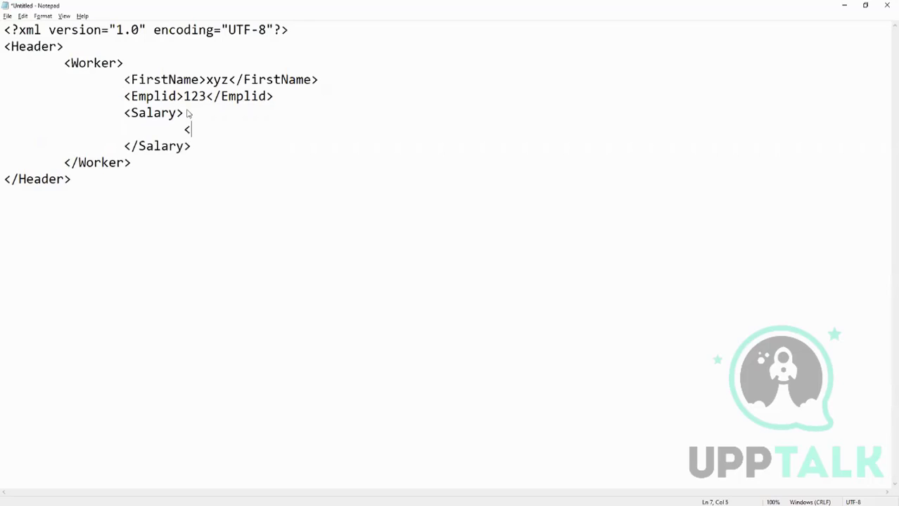
type("BasePay")
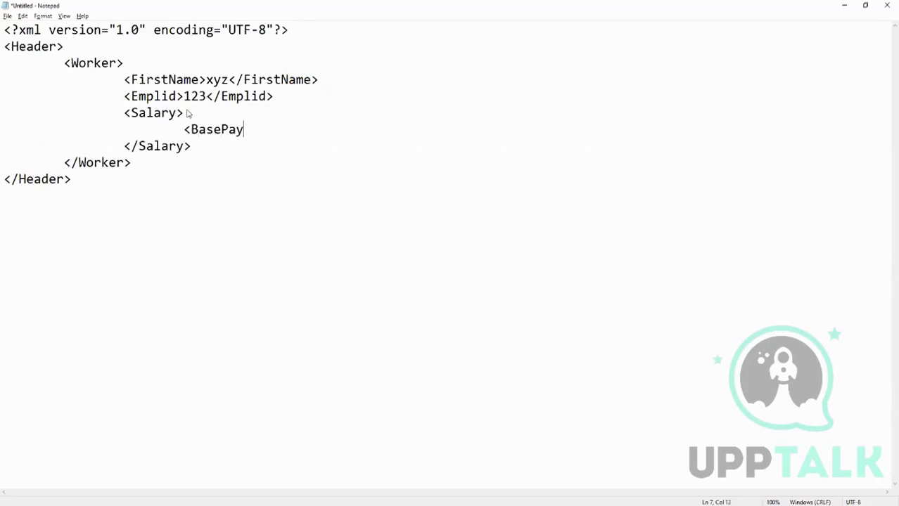
type(">123")
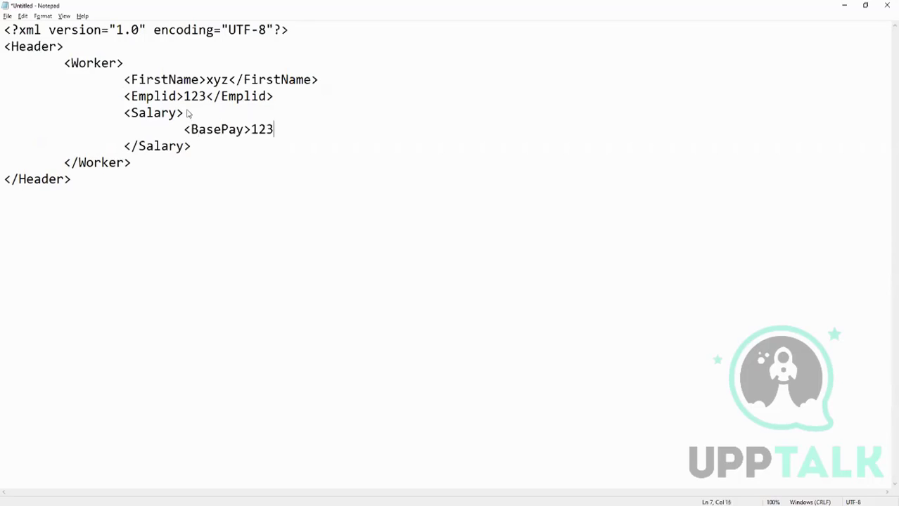
type("234</")
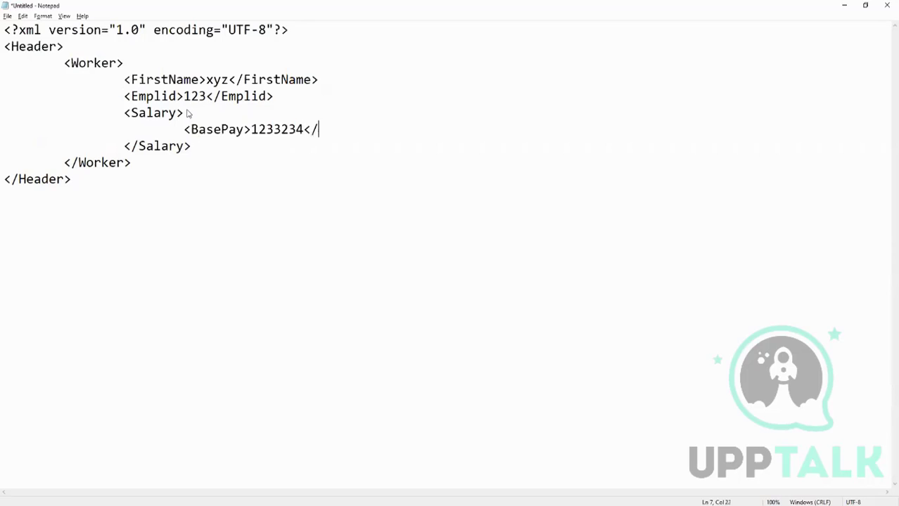
type("BasePay>")
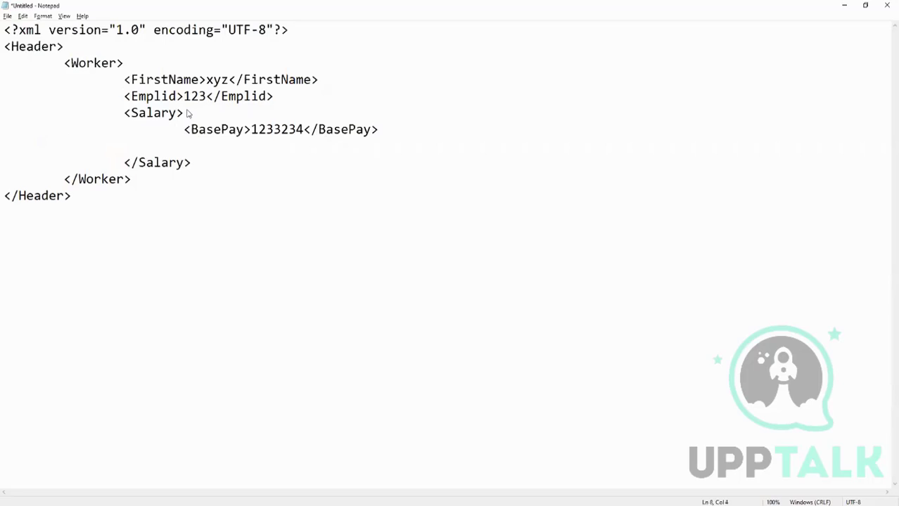
type("<Tax>")
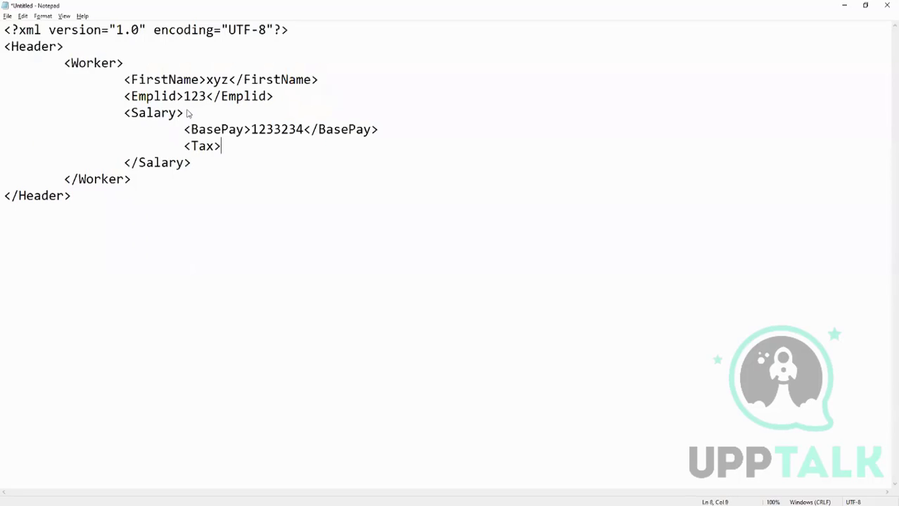
type("2312")
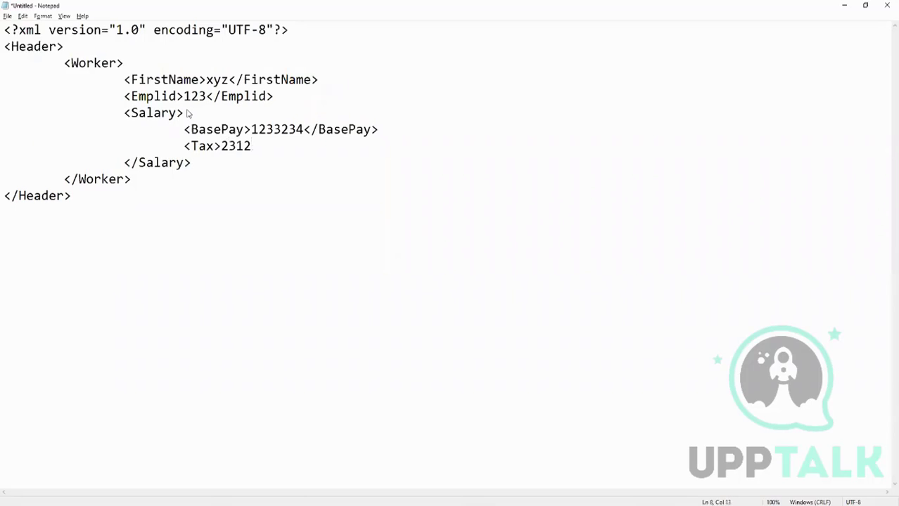
type("</Tax")
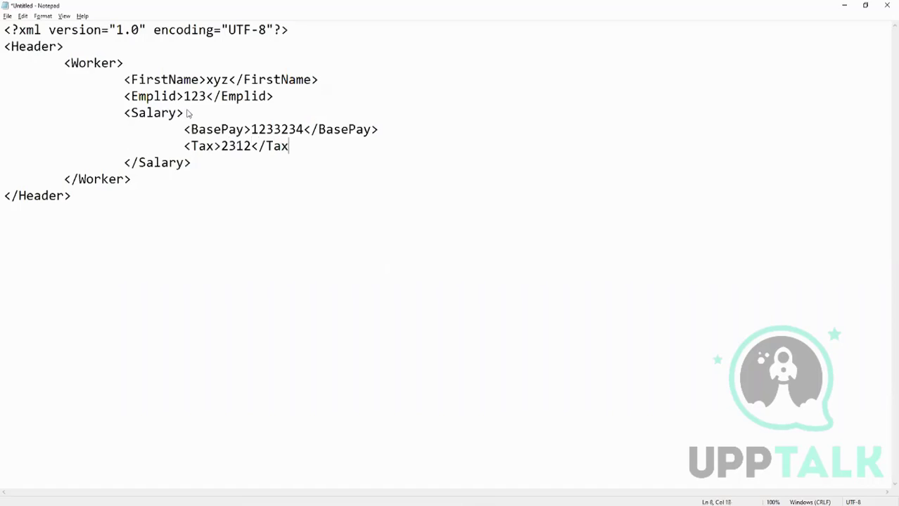
type(">")
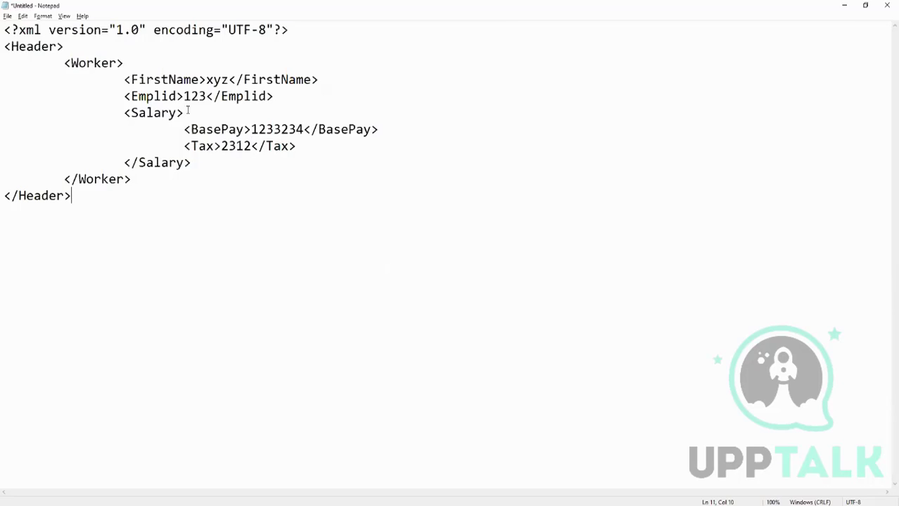
key("Enter")
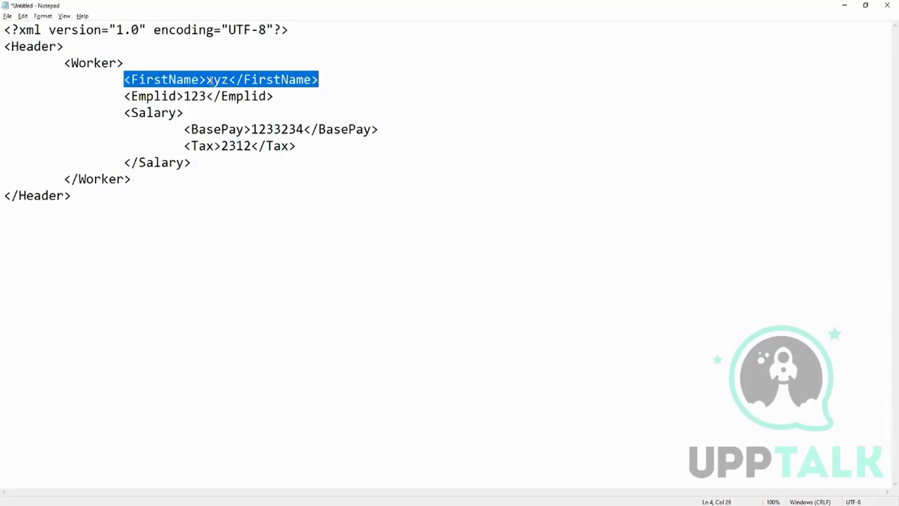
left_click(211, 79)
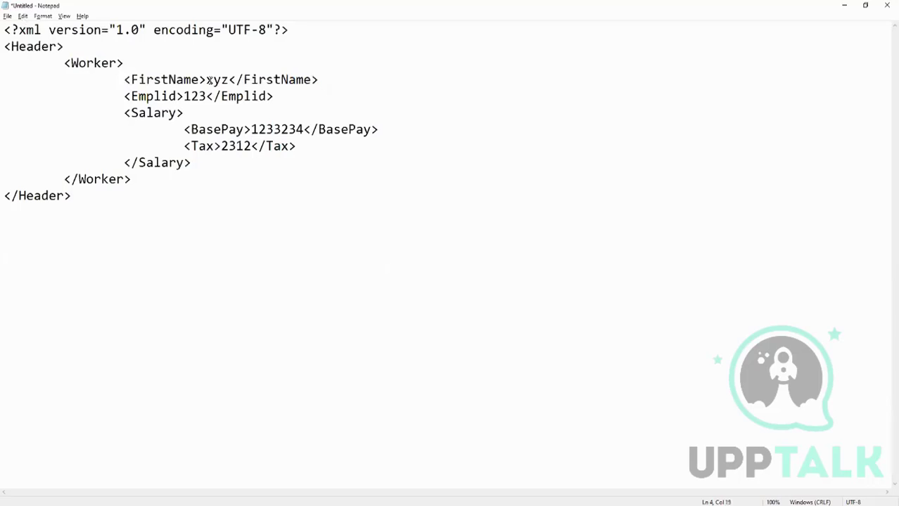
left_click(73, 279)
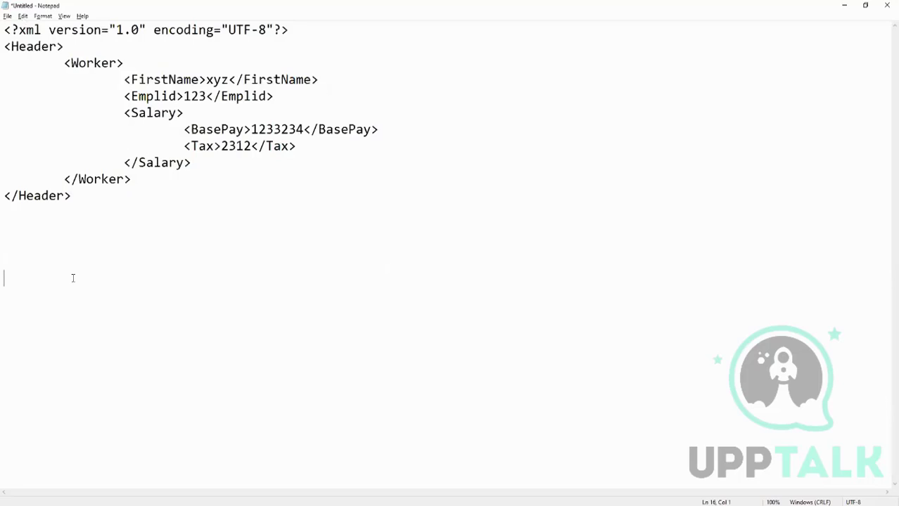
type("Header/")
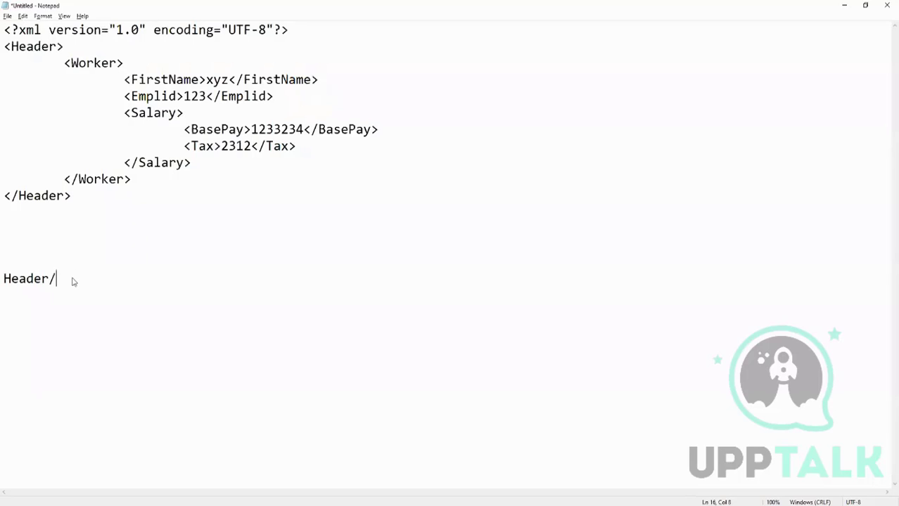
type("Worker/")
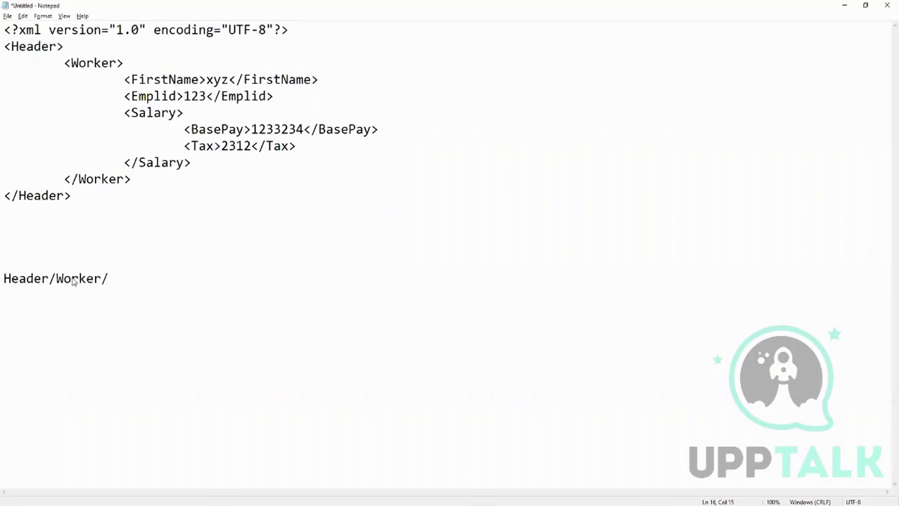
type("FirstName")
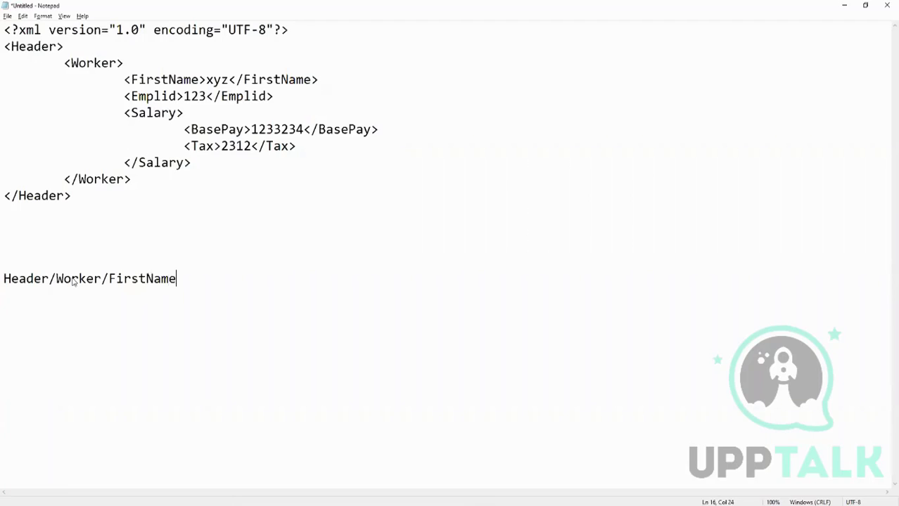
triple_click(90, 279)
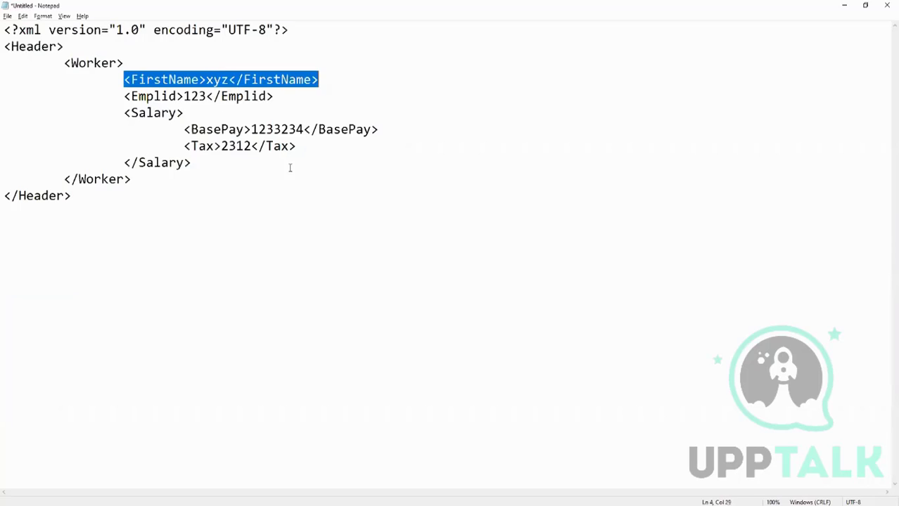
left_click(281, 129)
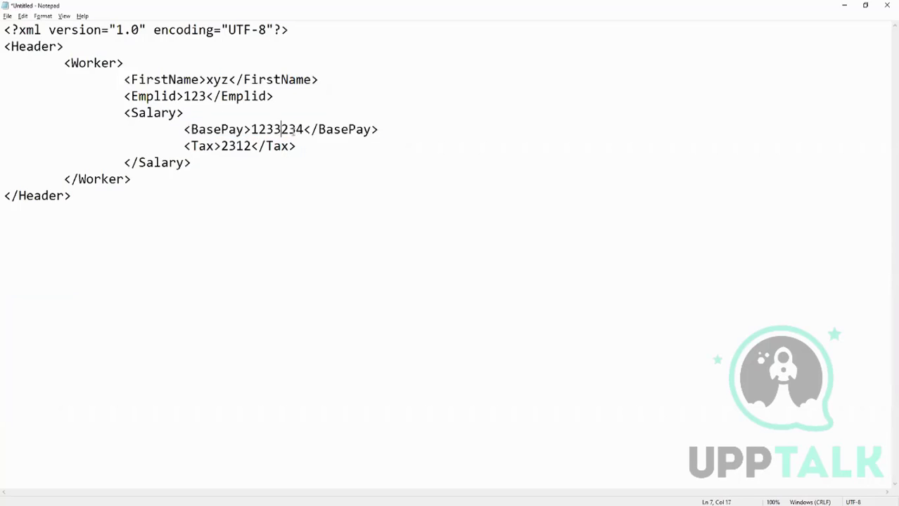
double_click(275, 130)
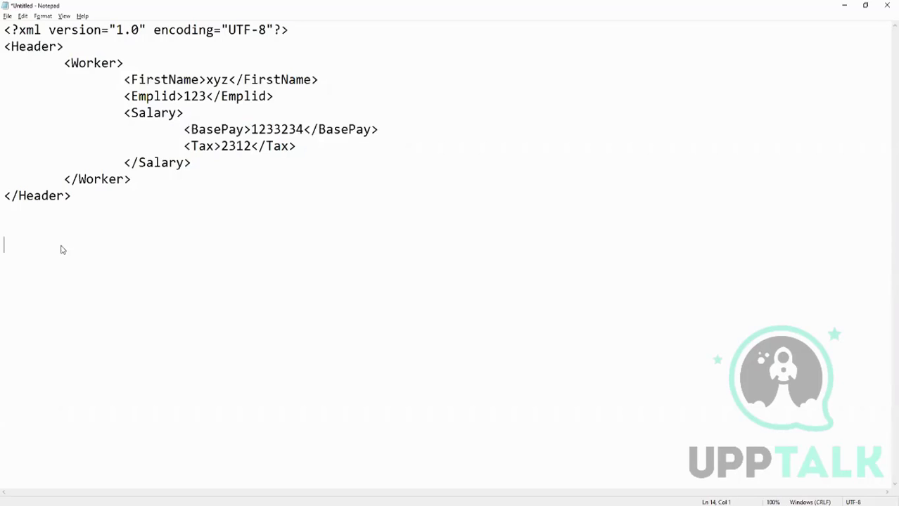
- Write the XPath Header/Worker/Salary/BasePay beneath the sample XML
type("Header/Worker/FirstName")
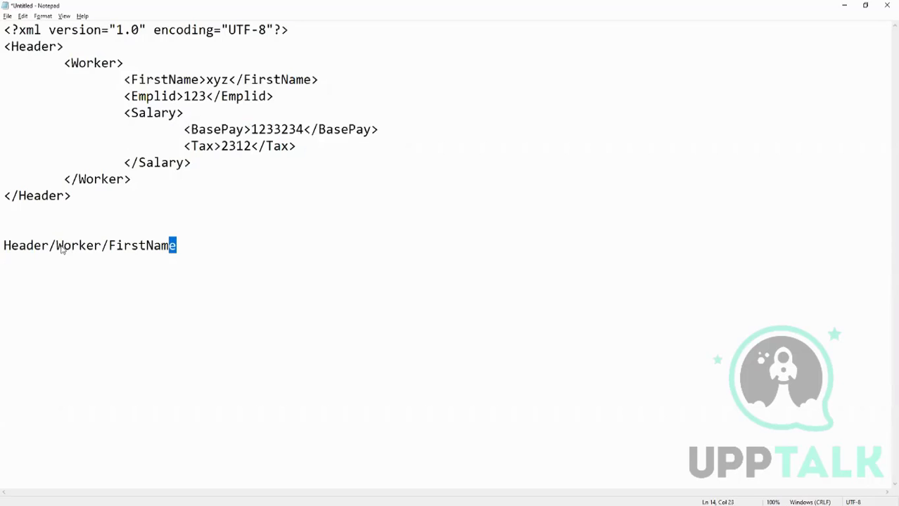
type("Sa")
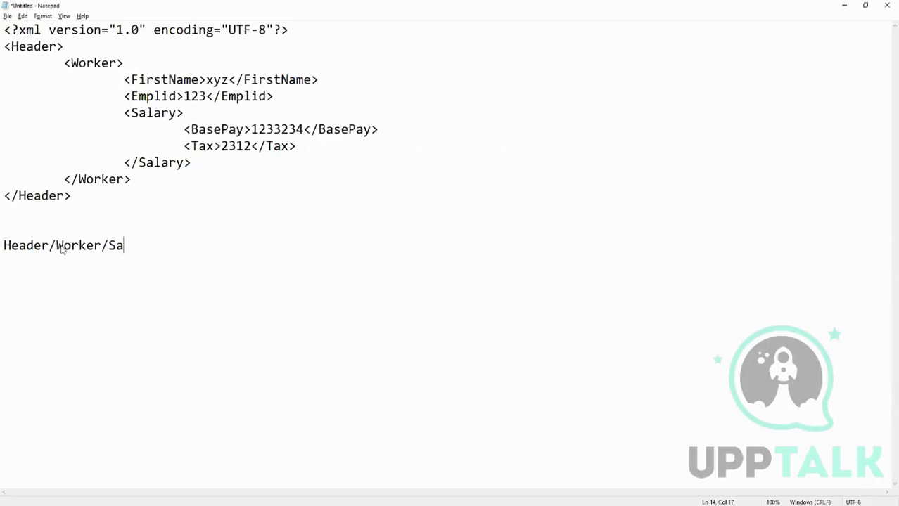
type("lary/B")
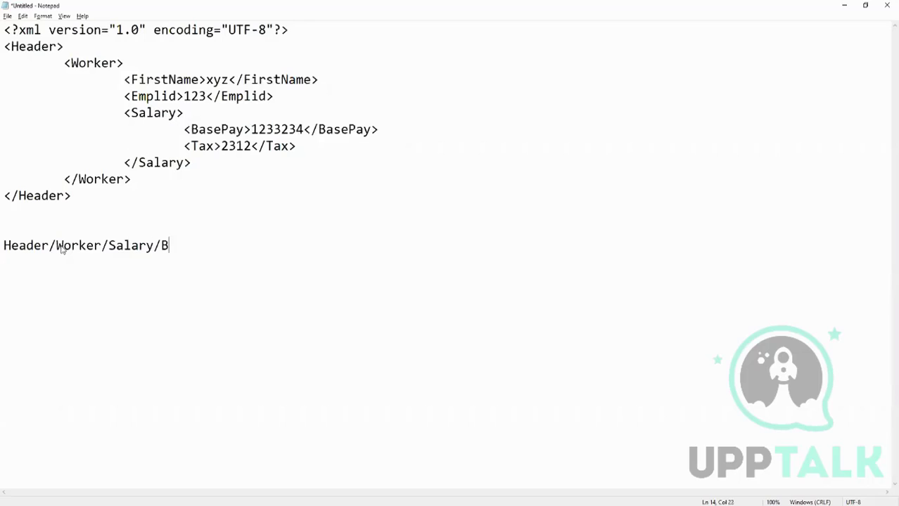
type("asePay")
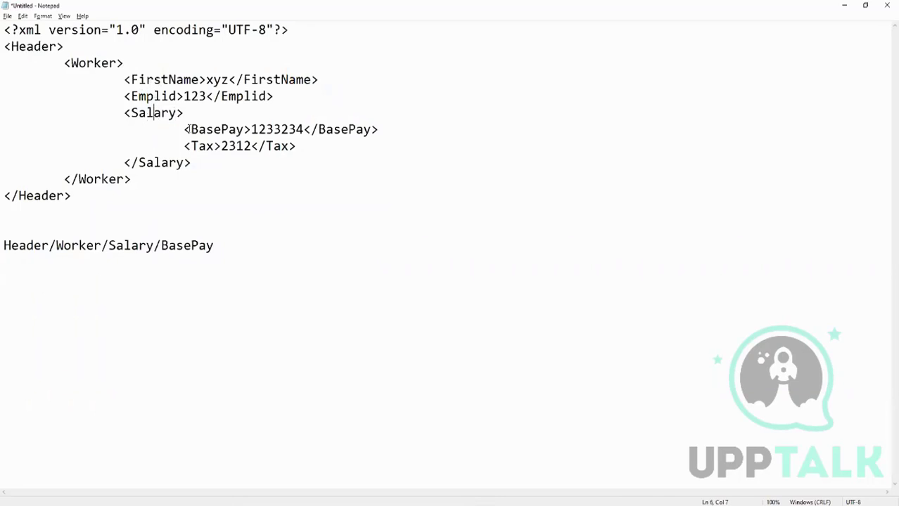
- Trace the hierarchy by pointing out the Worker, FirstName, Salary, BasePay and Tax tags in the XML
left_click(161, 112)
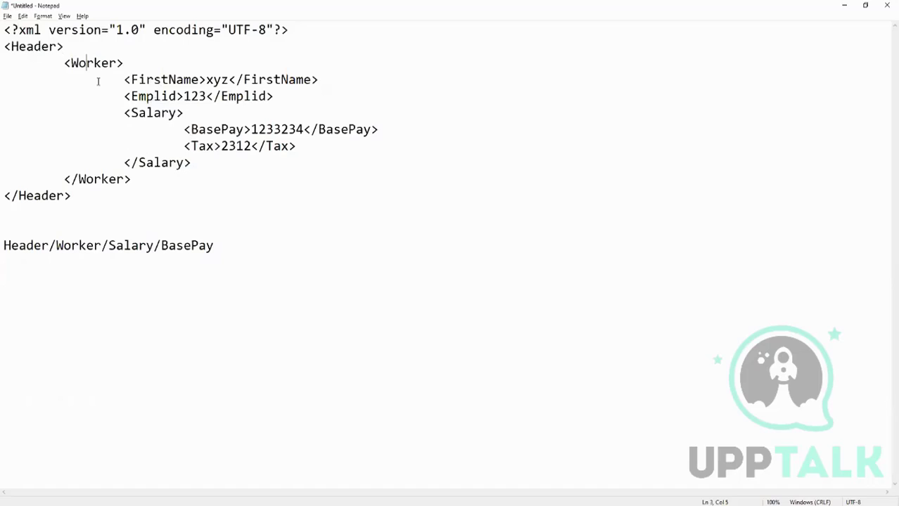
left_click(150, 78)
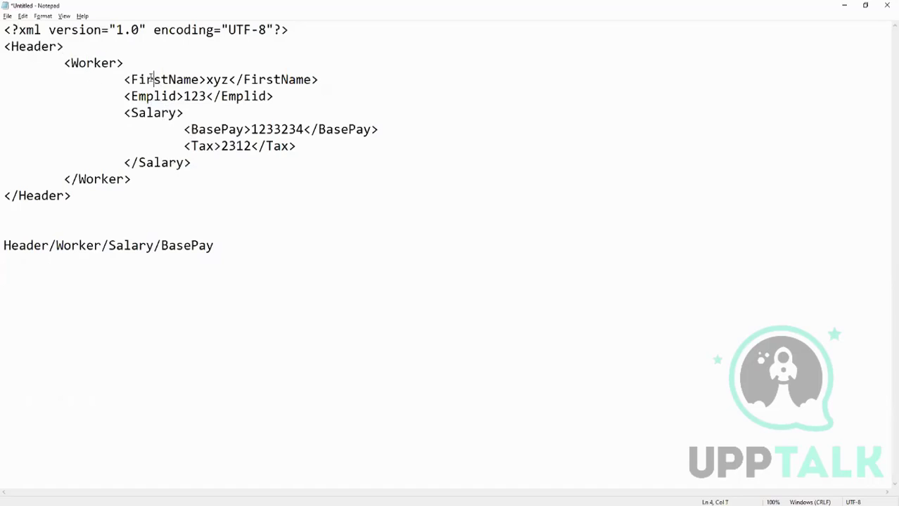
left_click(146, 112)
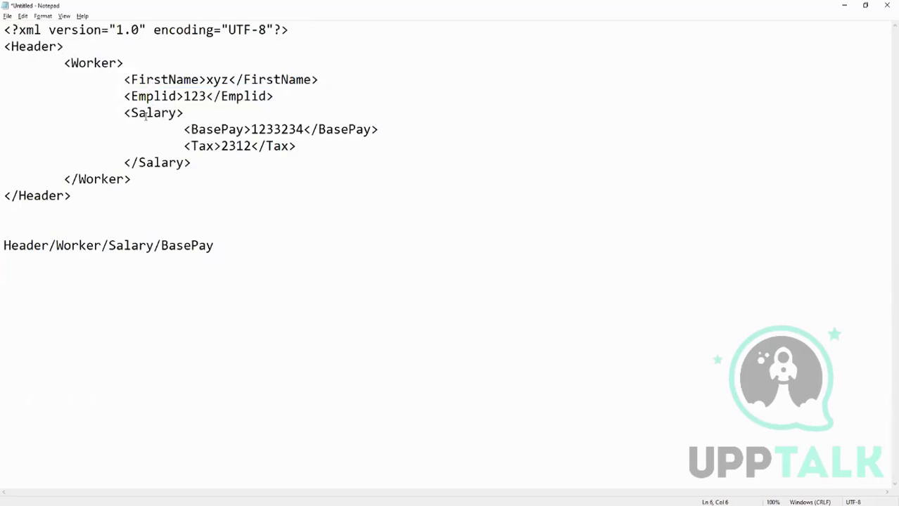
left_click(214, 130)
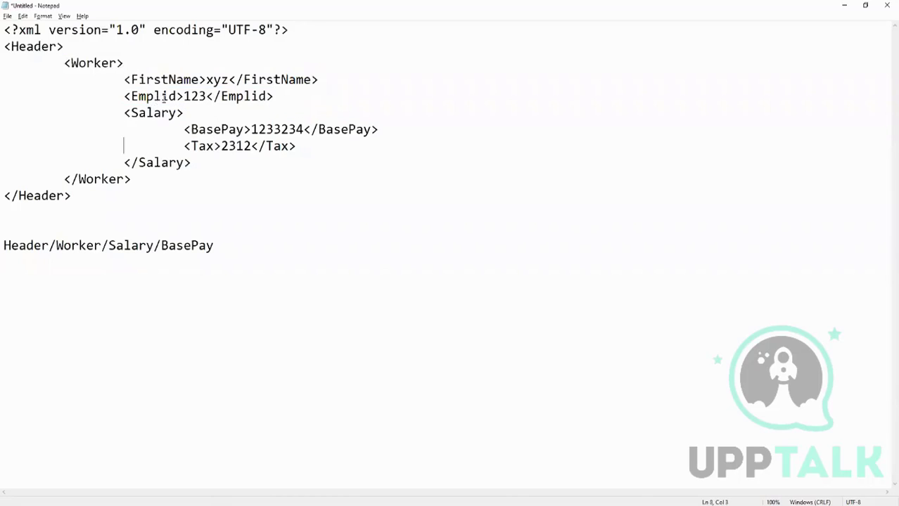
left_click(79, 62)
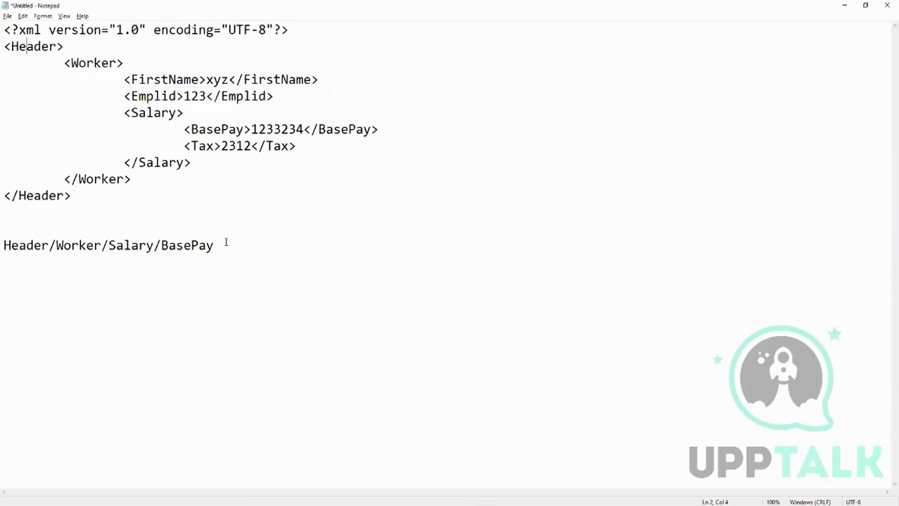
left_click_drag(23, 96, 214, 245)
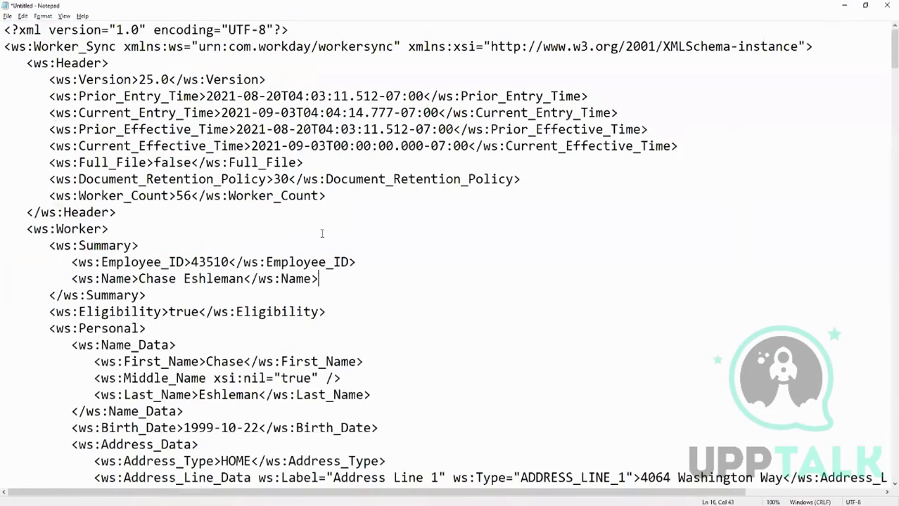
- Scroll through the full Workday worker XML, then advance the Workday guide to page 97
scroll("down", 3)
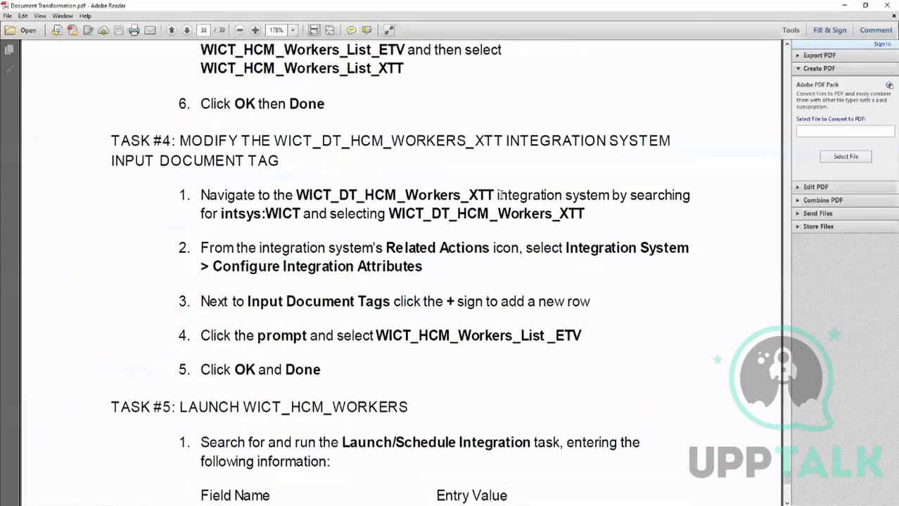
left_click(186, 31)
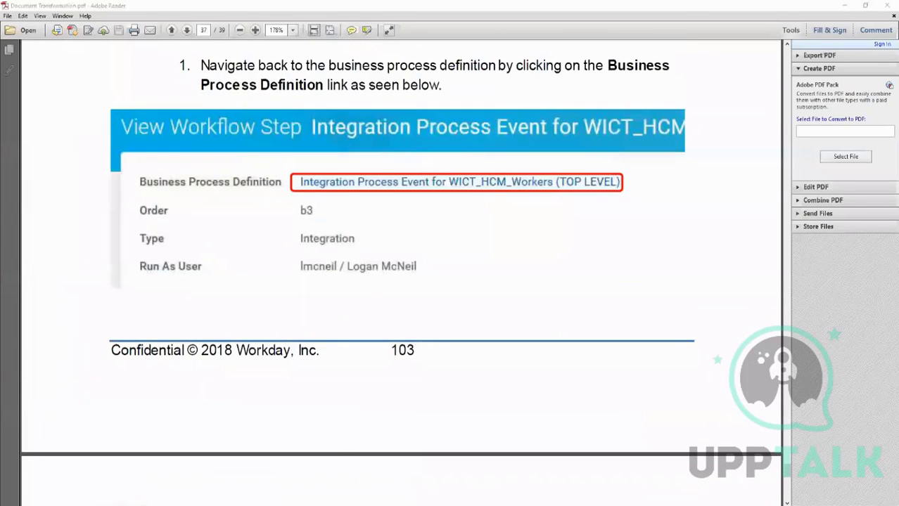